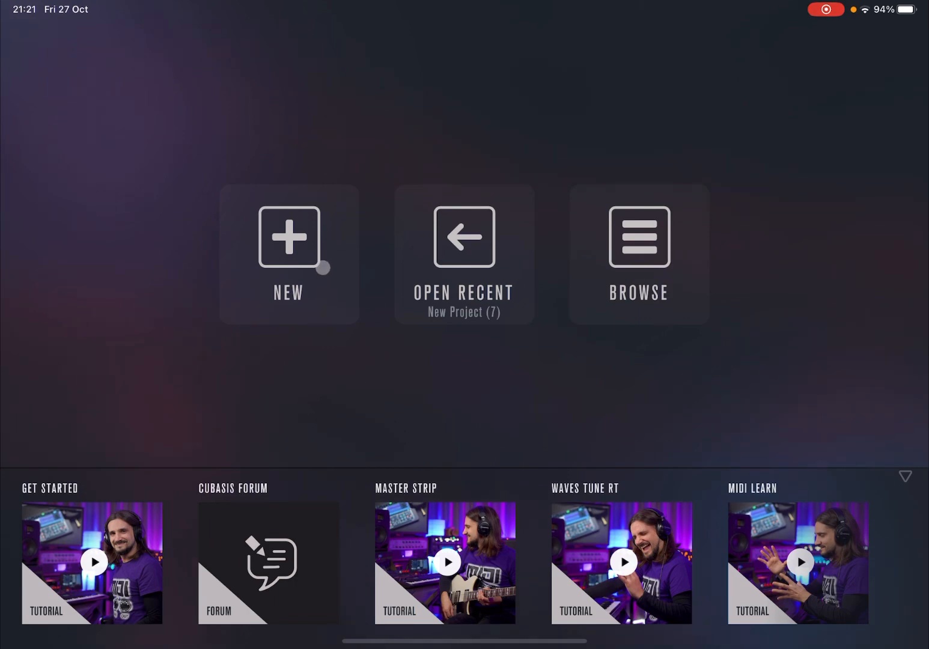
Create a new empty project named New Project from the start screen.
{"action": "left_click", "coordinate": [288, 238]}
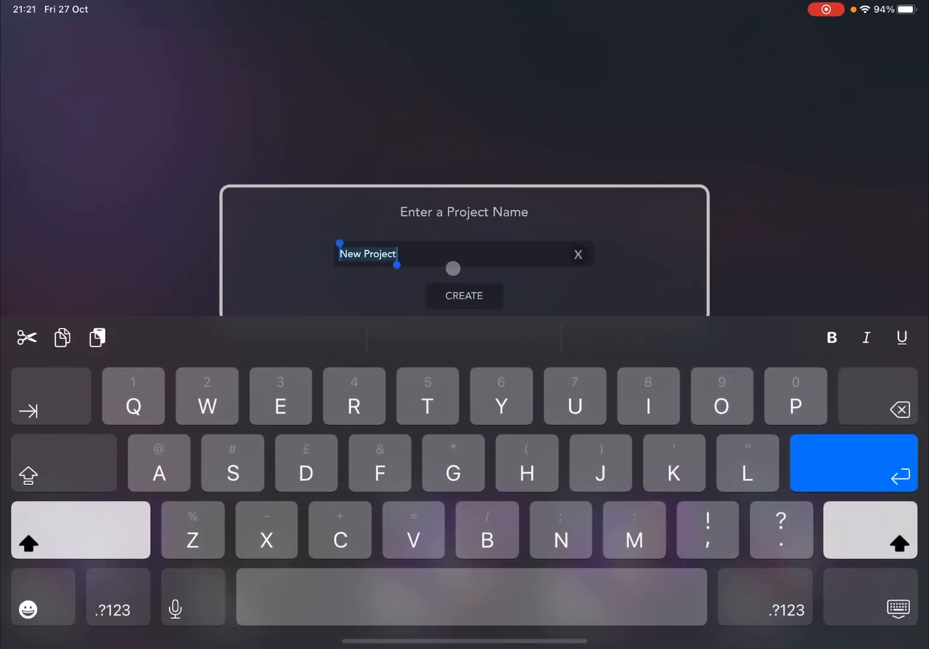
{"action": "left_click", "coordinate": [463, 295]}
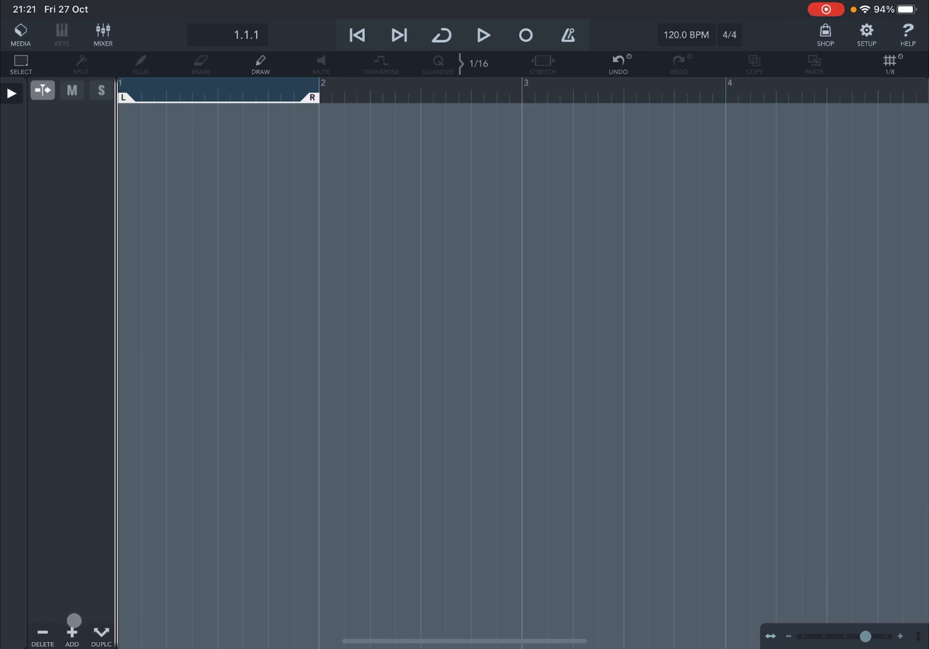
Add an Acoustic Piano MIDI track, then bring up the General settings page.
{"action": "left_click", "coordinate": [72, 634]}
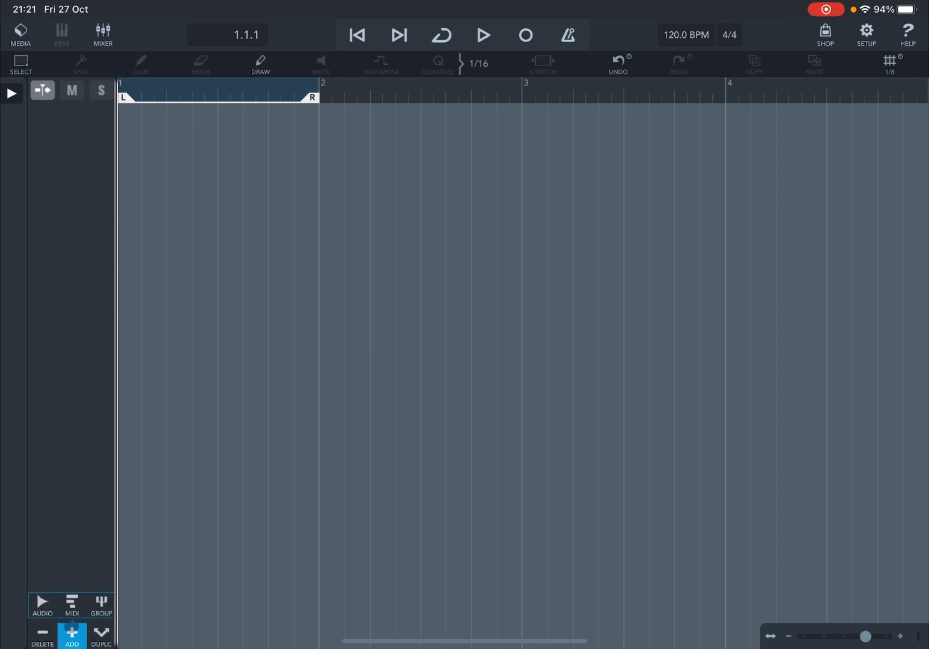
{"action": "left_click", "coordinate": [72, 635]}
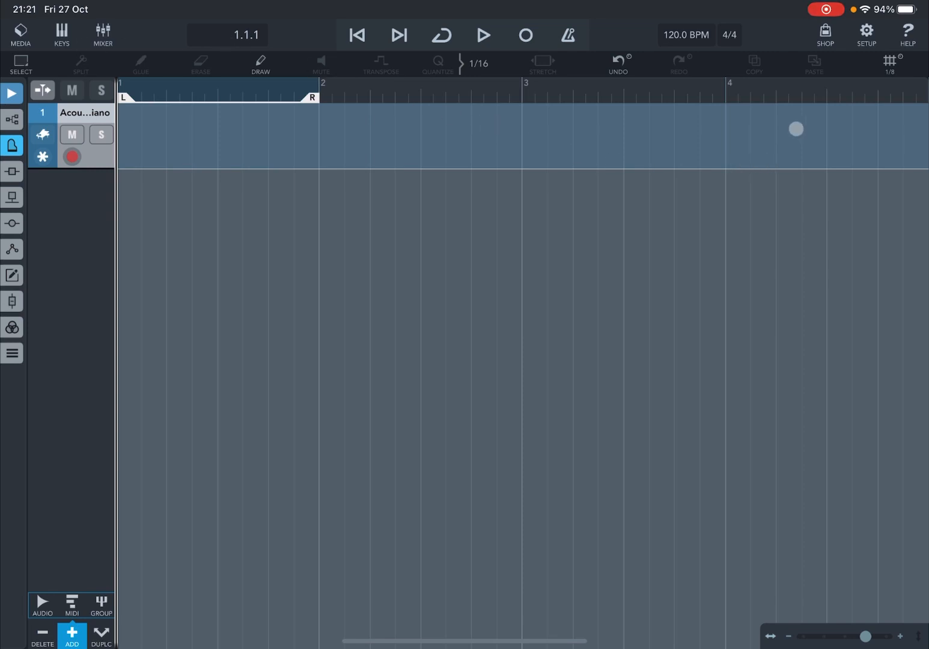
{"action": "left_click", "coordinate": [864, 34]}
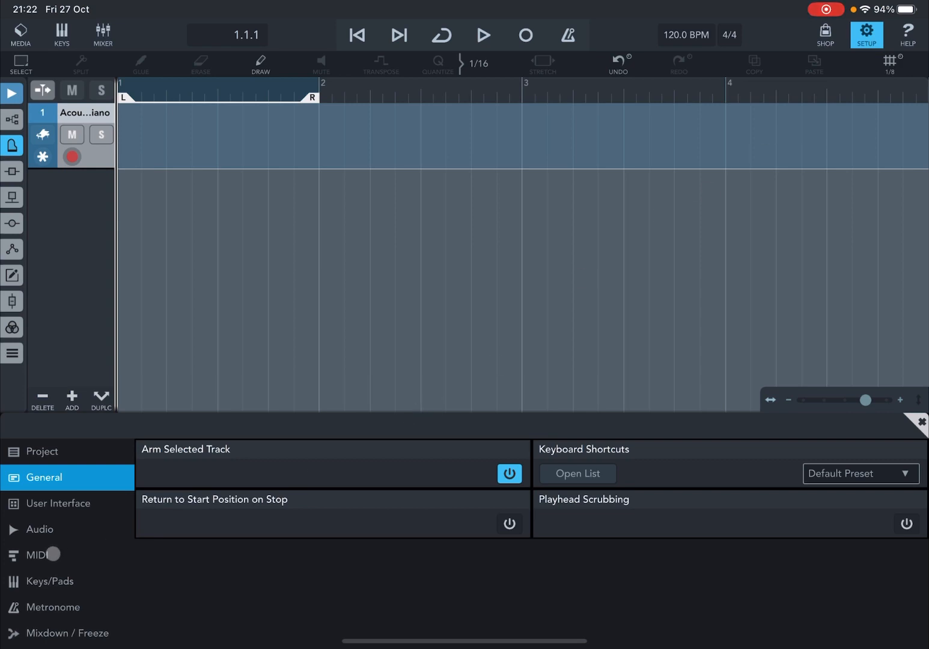
Connect the Akai LPK25 Wireless keyboard over Bluetooth MIDI and close Setup.
{"action": "left_click", "coordinate": [38, 555]}
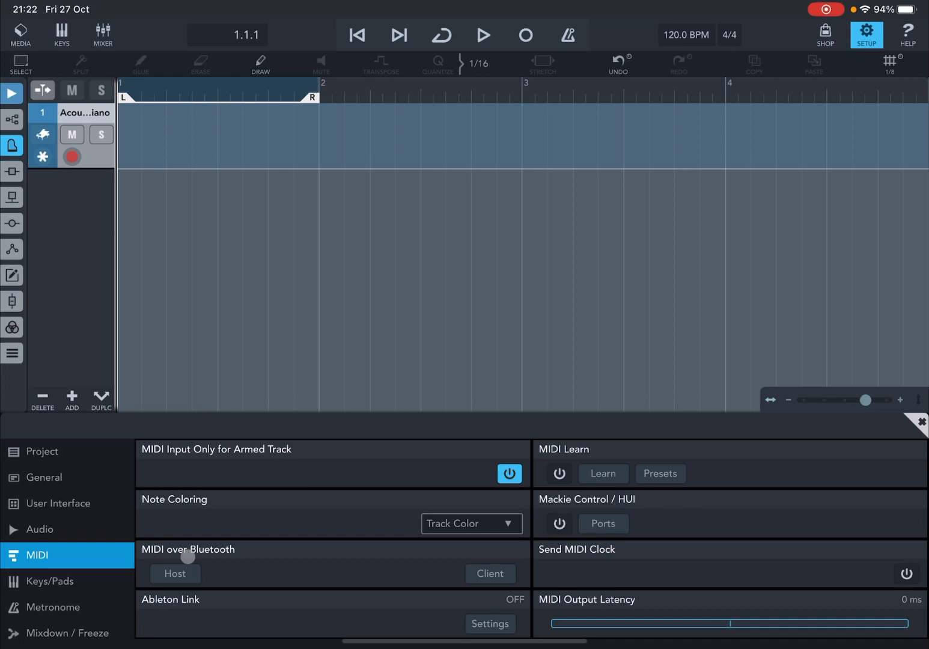
{"action": "left_click", "coordinate": [174, 572]}
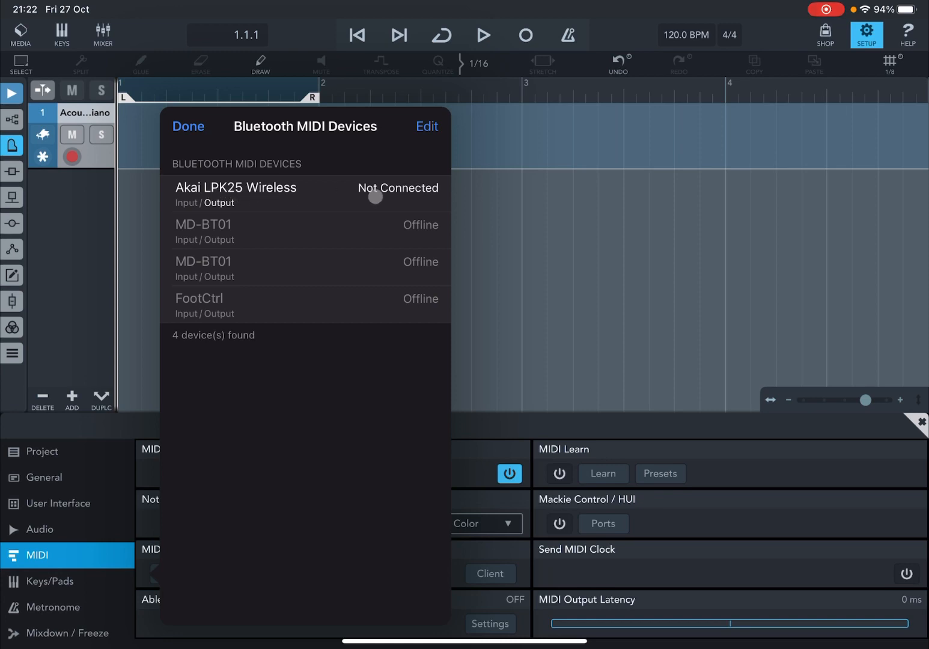
{"action": "left_click", "coordinate": [235, 195]}
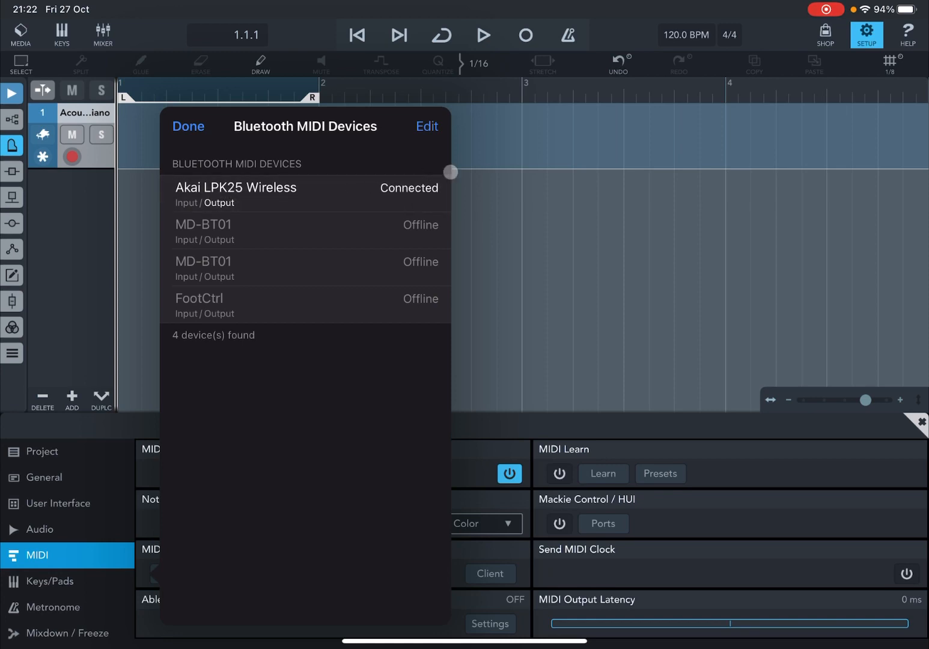
{"action": "left_click", "coordinate": [187, 126]}
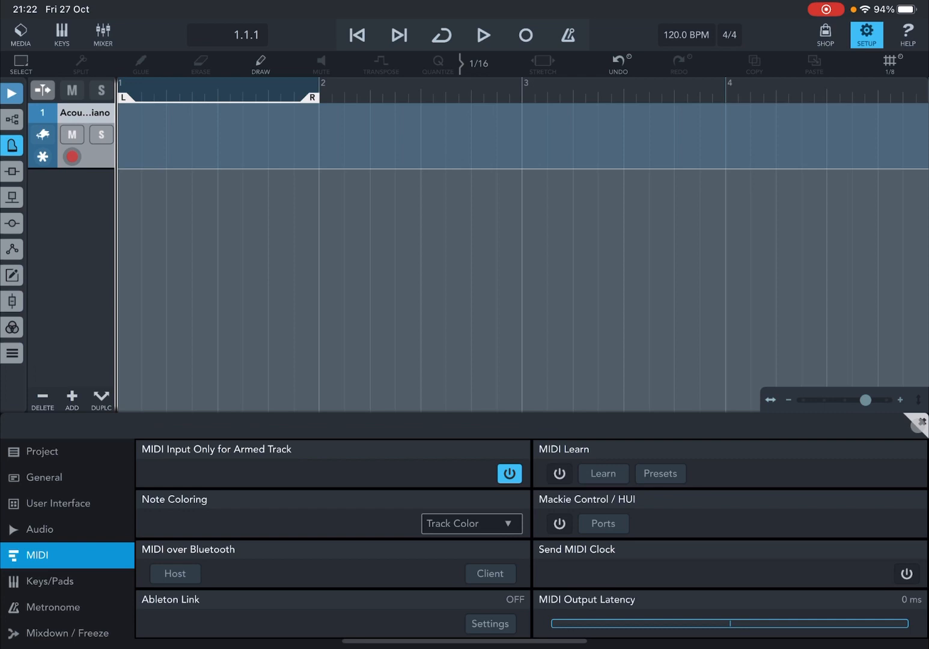
{"action": "left_click", "coordinate": [866, 33]}
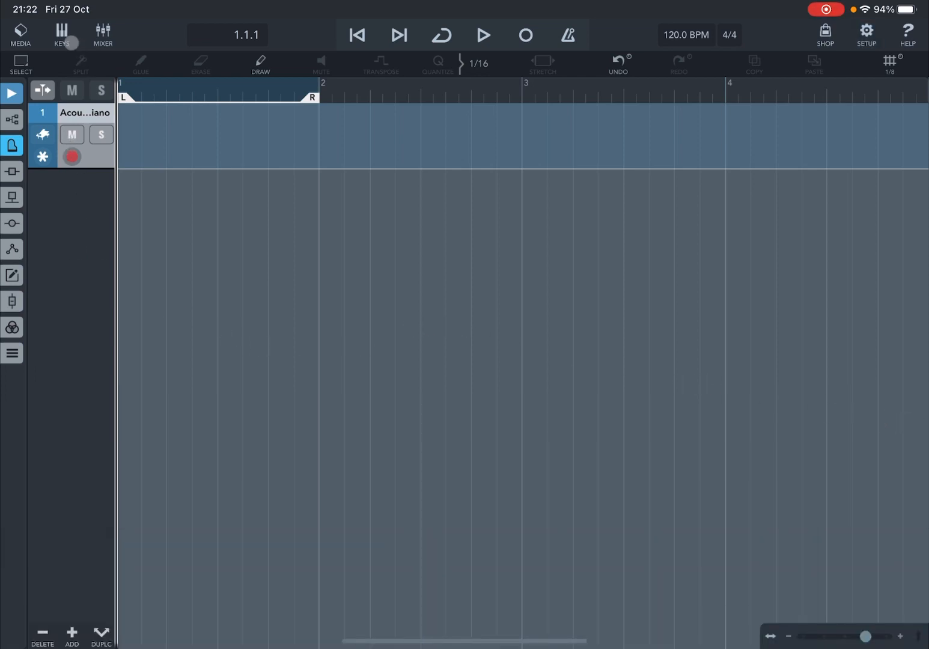
{"action": "left_click", "coordinate": [61, 34]}
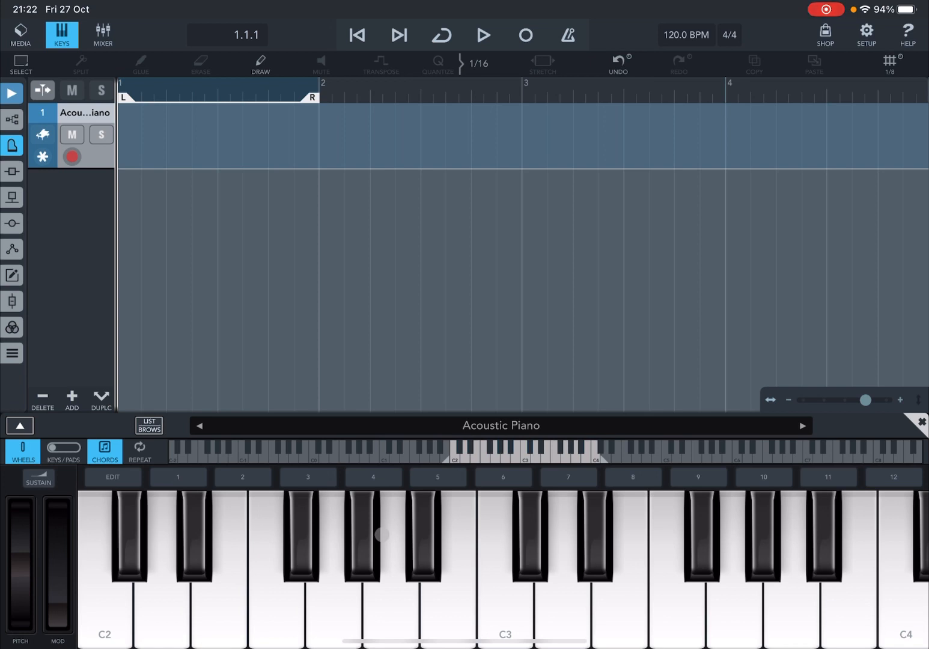
{"action": "left_click", "coordinate": [487, 517]}
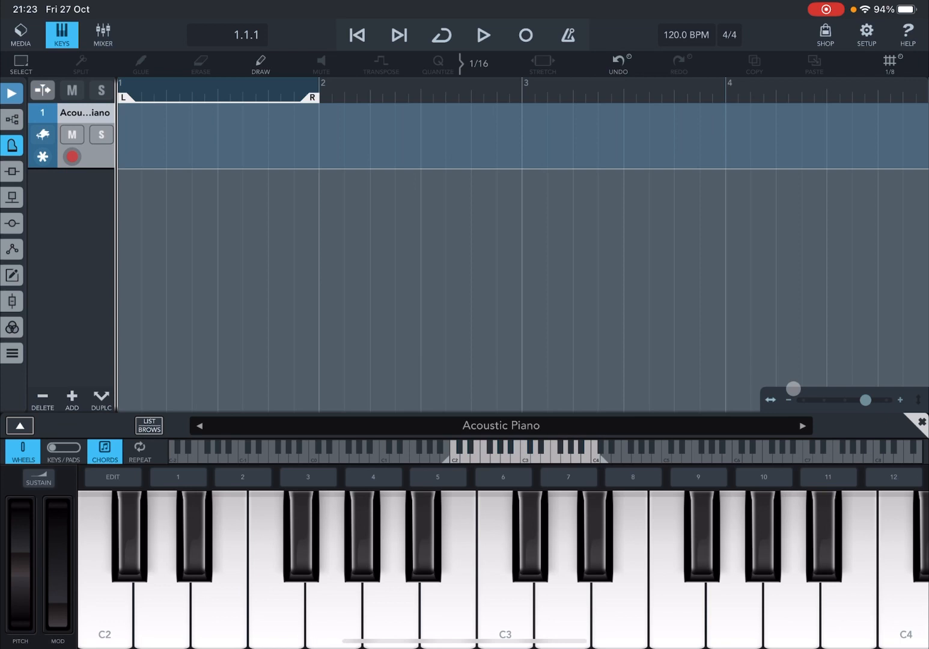
{"action": "left_click_drag", "start_coordinate": [793, 389], "coordinate": [831, 377]}
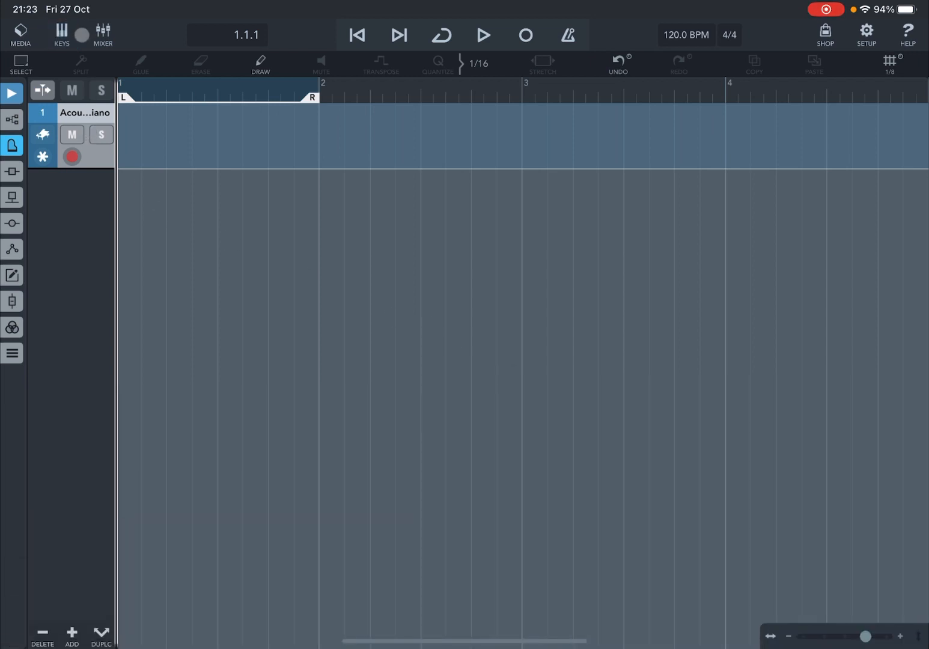
Show the on-screen keyboard with the Microsonic Acoustic Piano editor above it.
{"action": "left_click", "coordinate": [60, 34]}
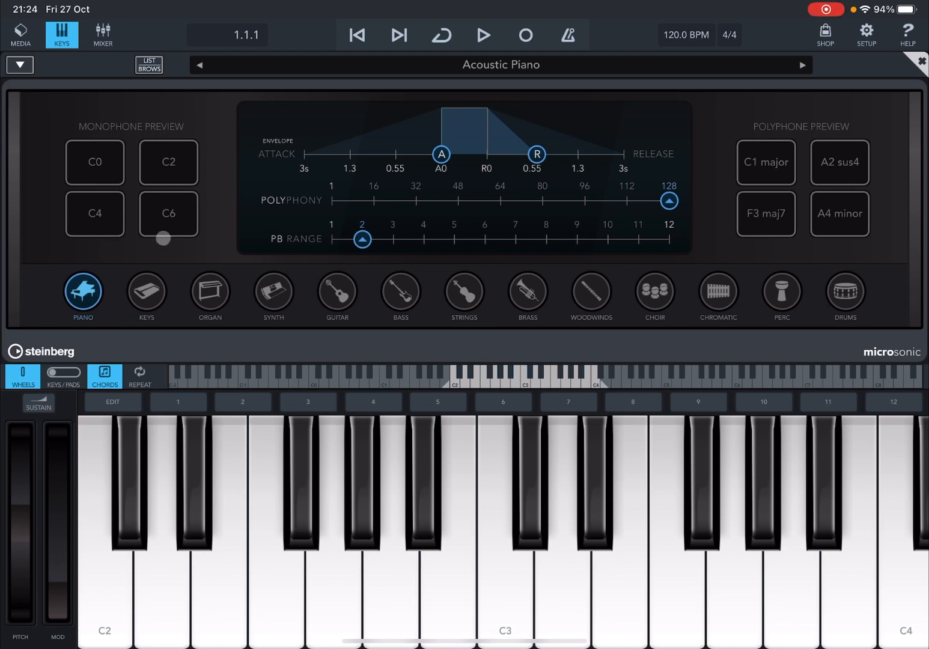
Audition the Monophone Preview pads C0, C2 and C6 single notes.
{"action": "left_click", "coordinate": [94, 161]}
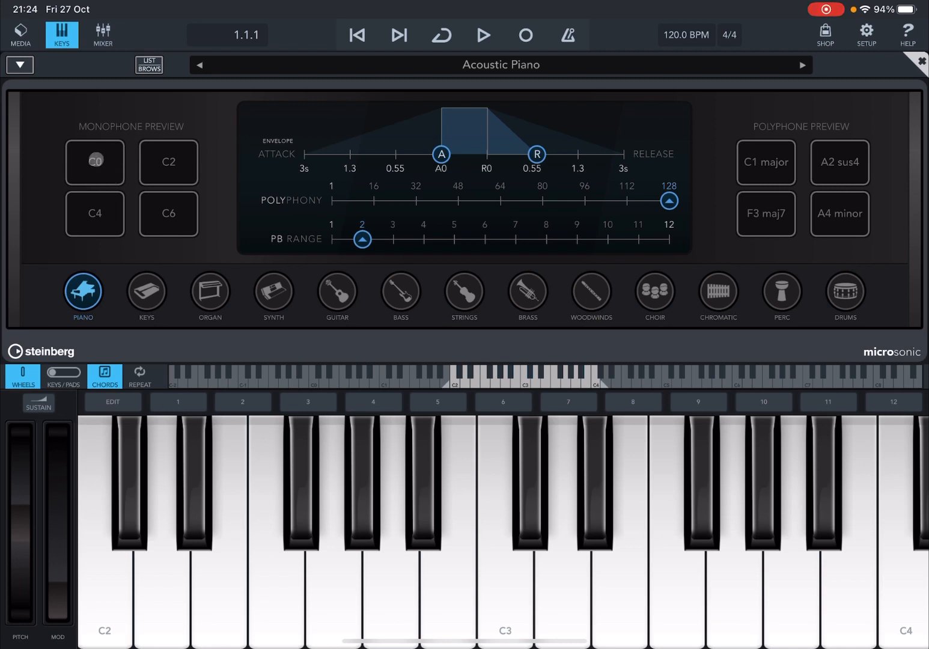
{"action": "left_click", "coordinate": [93, 162]}
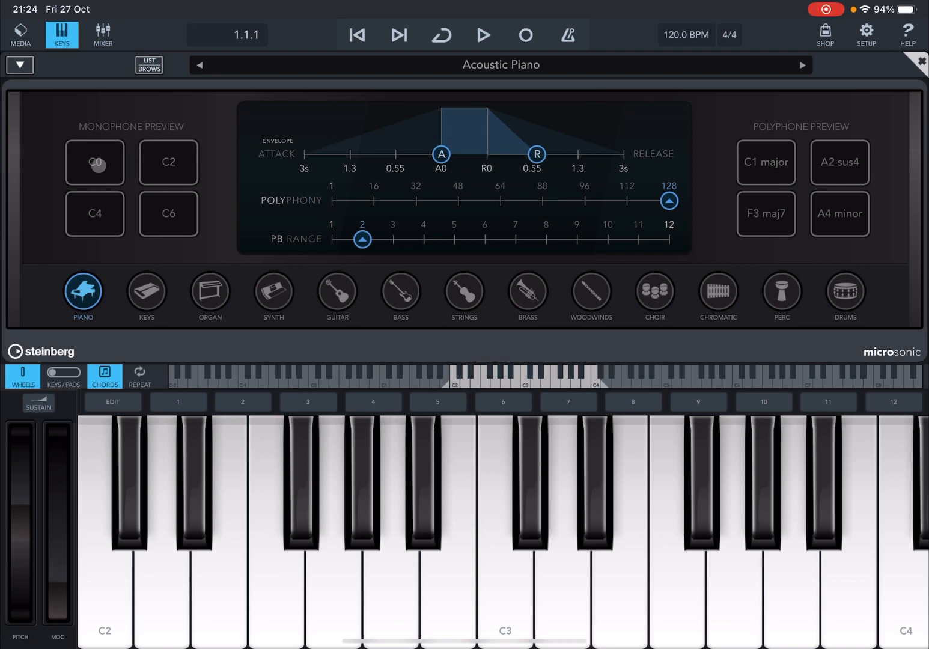
{"action": "left_click", "coordinate": [168, 162]}
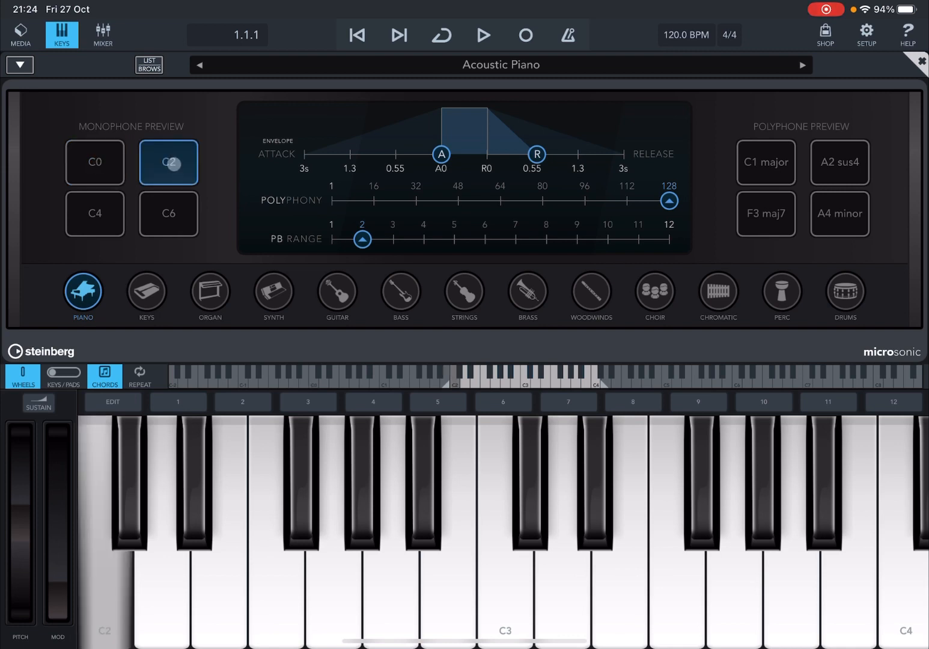
{"action": "left_click", "coordinate": [169, 213]}
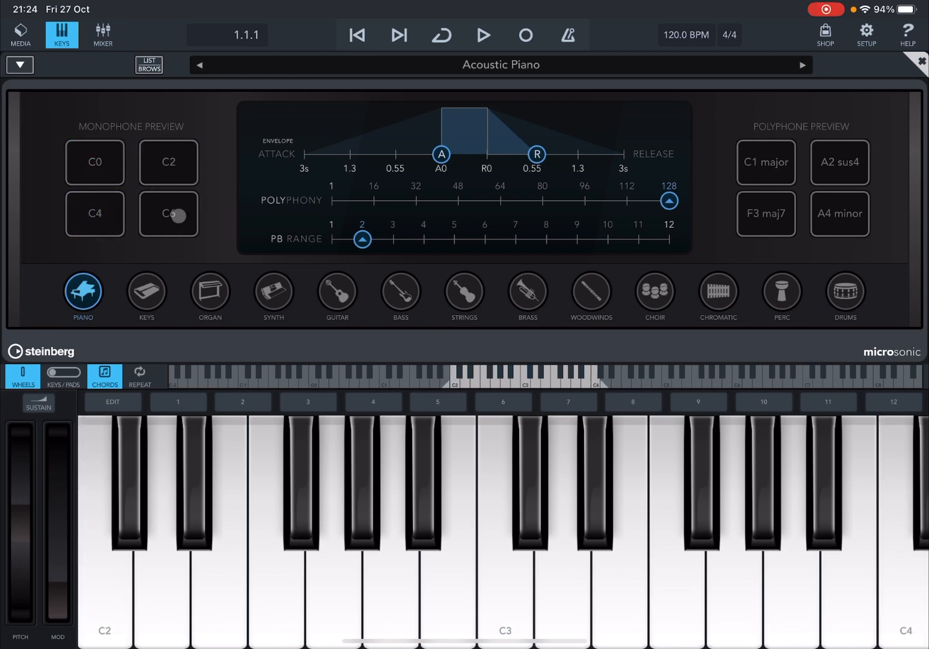
{"action": "left_click", "coordinate": [168, 162]}
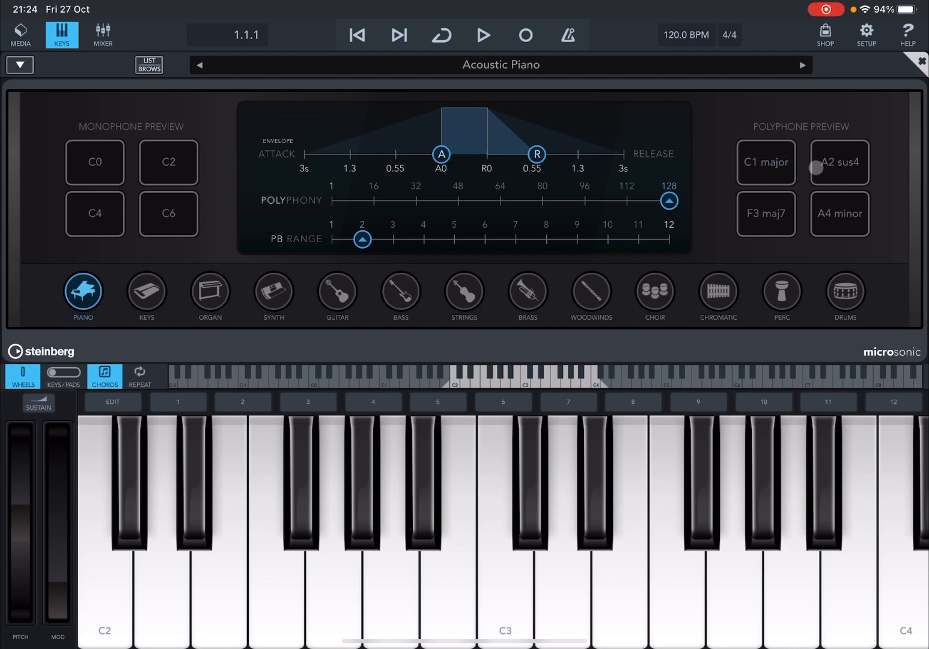
Audition the Polyphone Preview chords A2 sus4 and F3 maj7, landing on Closed Lid Piano.
{"action": "left_click", "coordinate": [838, 162]}
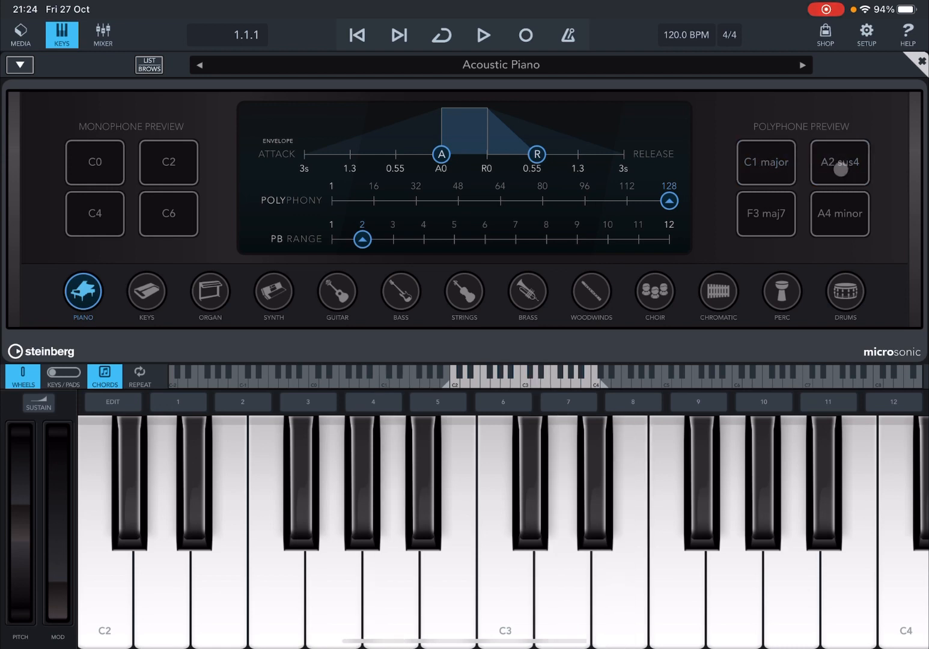
{"action": "left_click", "coordinate": [765, 213]}
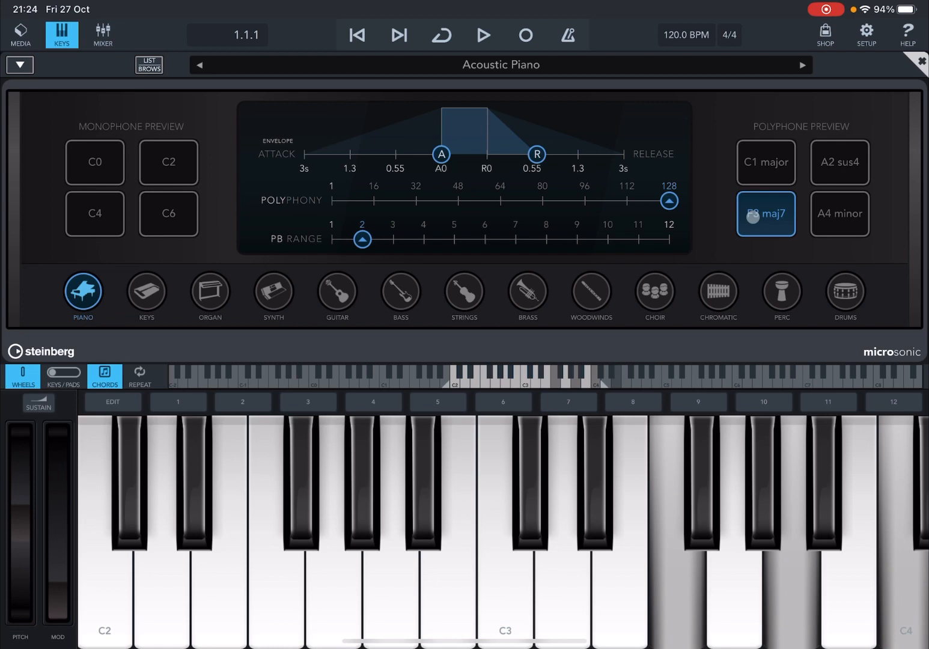
{"action": "left_click", "coordinate": [839, 214]}
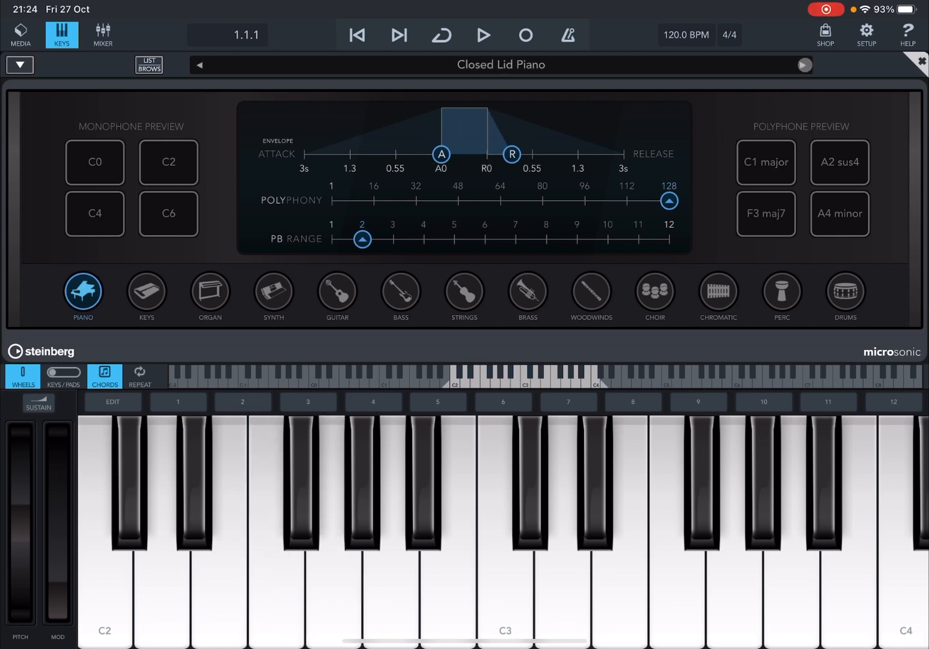
Step through the piano presets and pick CP80 Slow from the Microsonic preset list.
{"action": "left_click", "coordinate": [803, 65]}
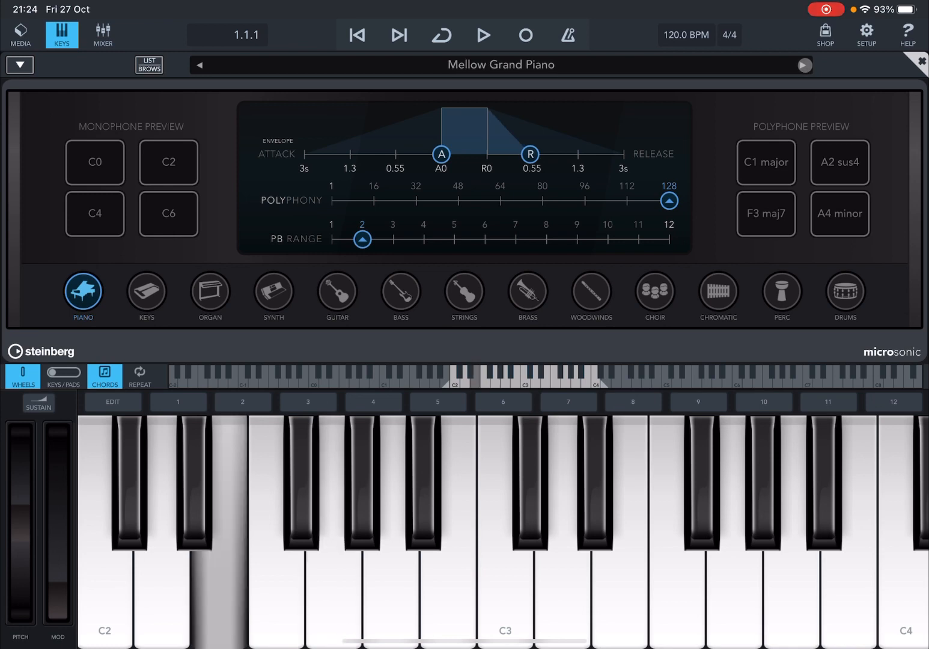
{"action": "left_click", "coordinate": [802, 65]}
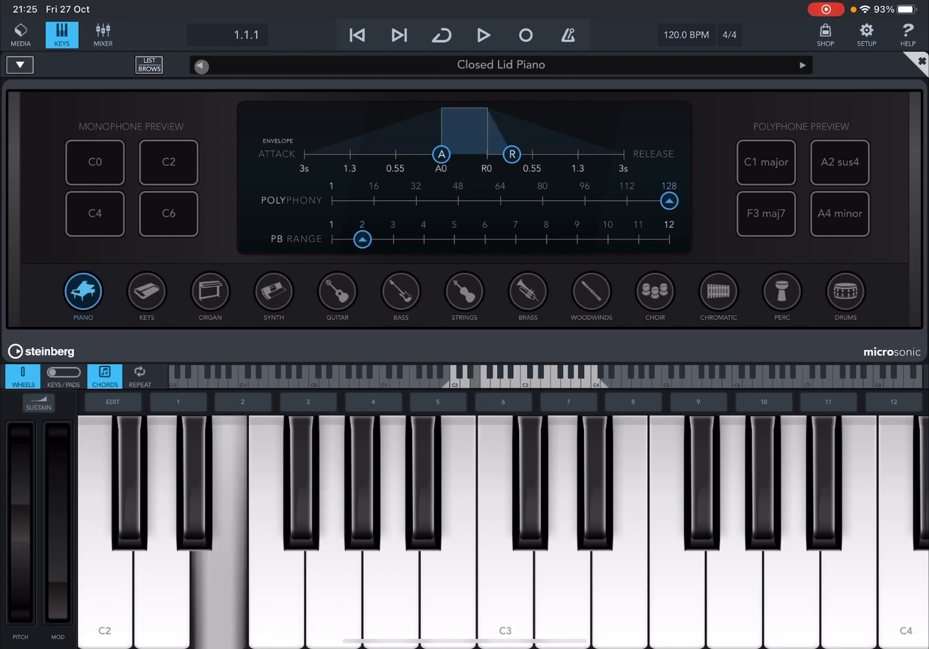
{"action": "left_click", "coordinate": [800, 66]}
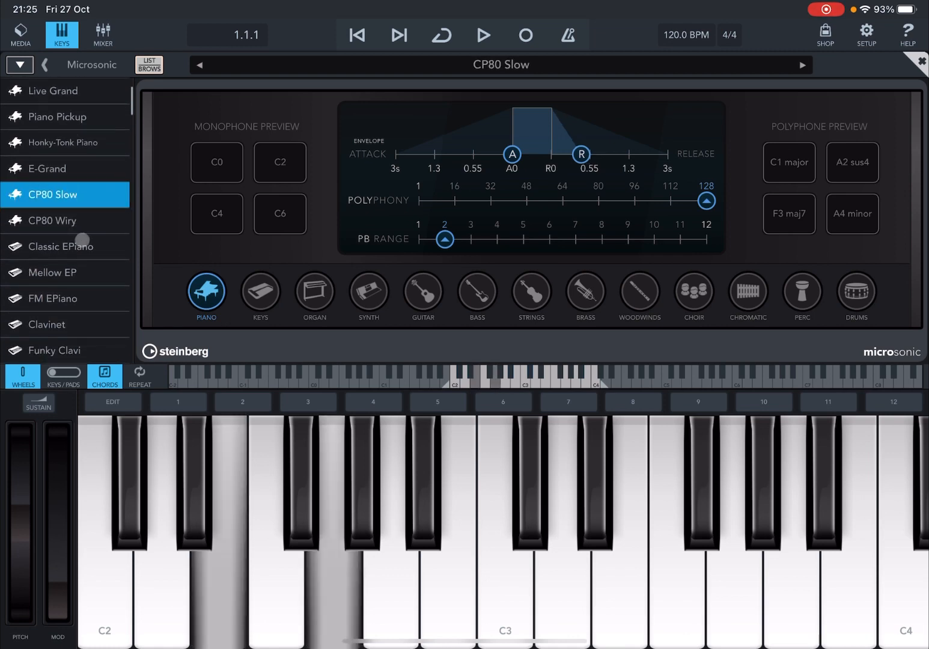
Browse the piano, keys, organ and synth preset categories.
{"action": "left_click", "coordinate": [65, 221]}
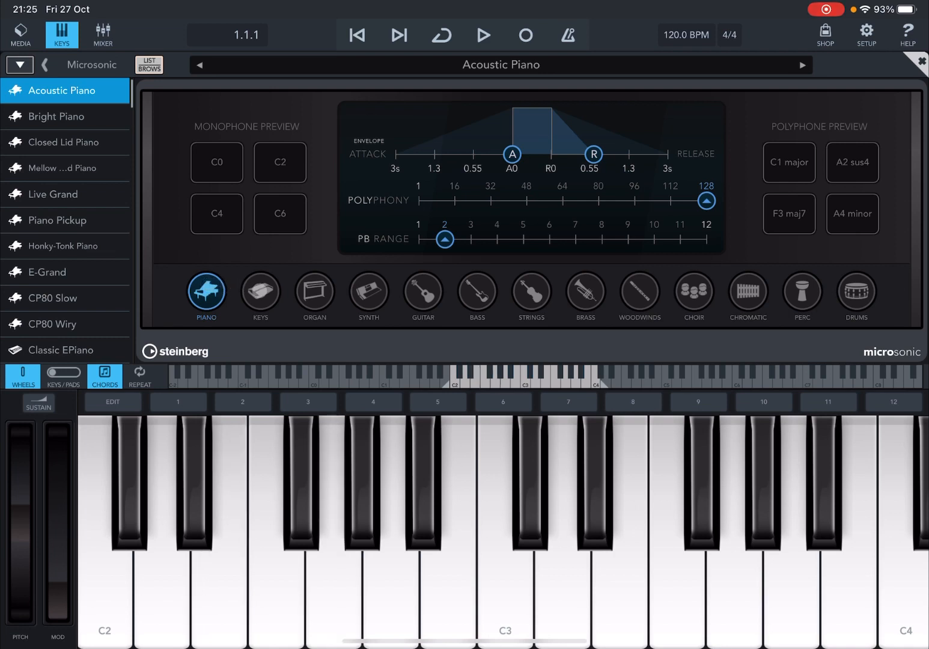
{"action": "left_click", "coordinate": [64, 349]}
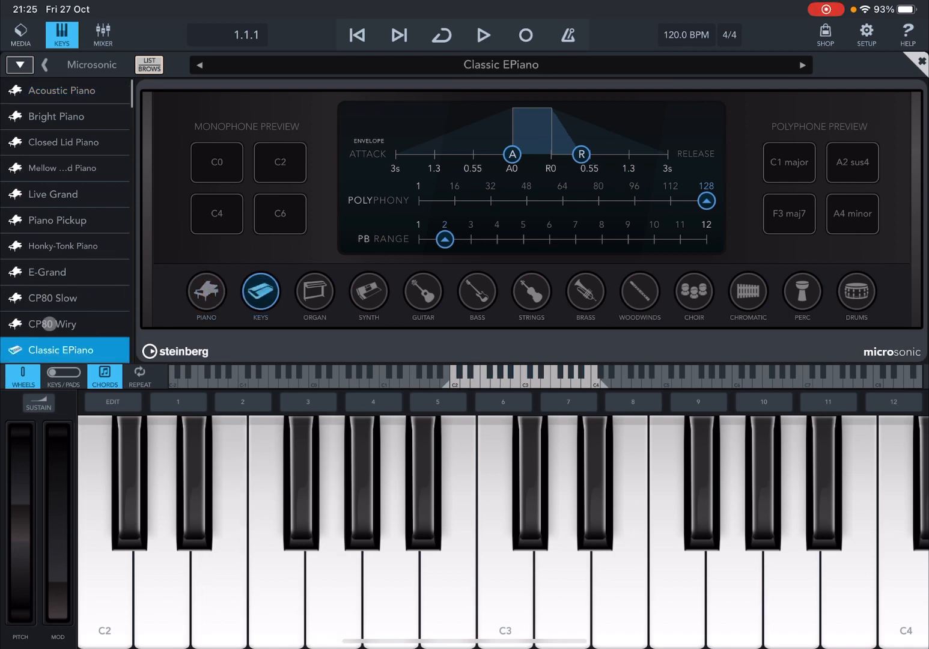
{"action": "left_click", "coordinate": [314, 291]}
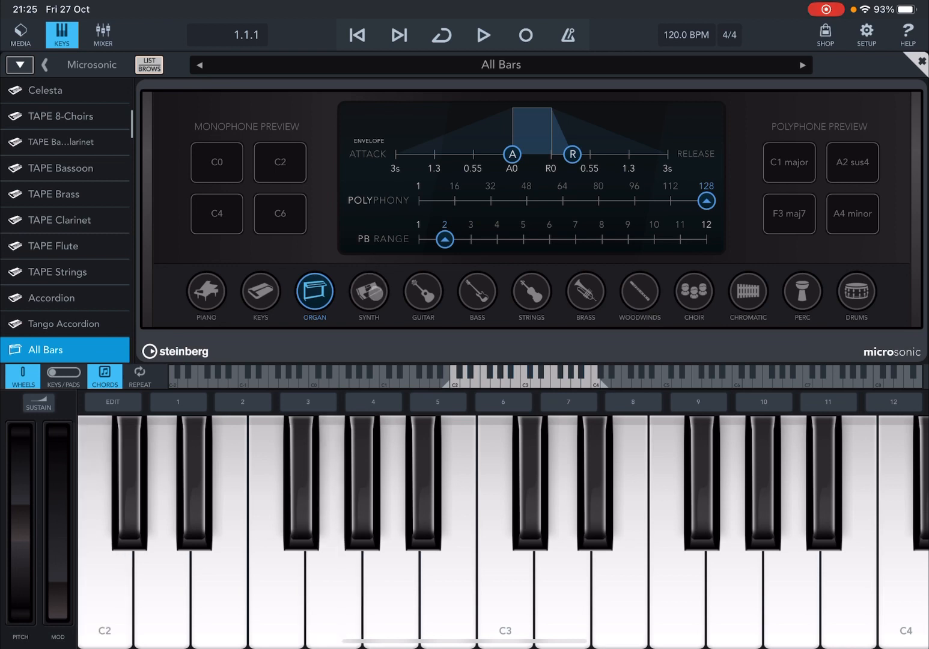
{"action": "left_click", "coordinate": [368, 293]}
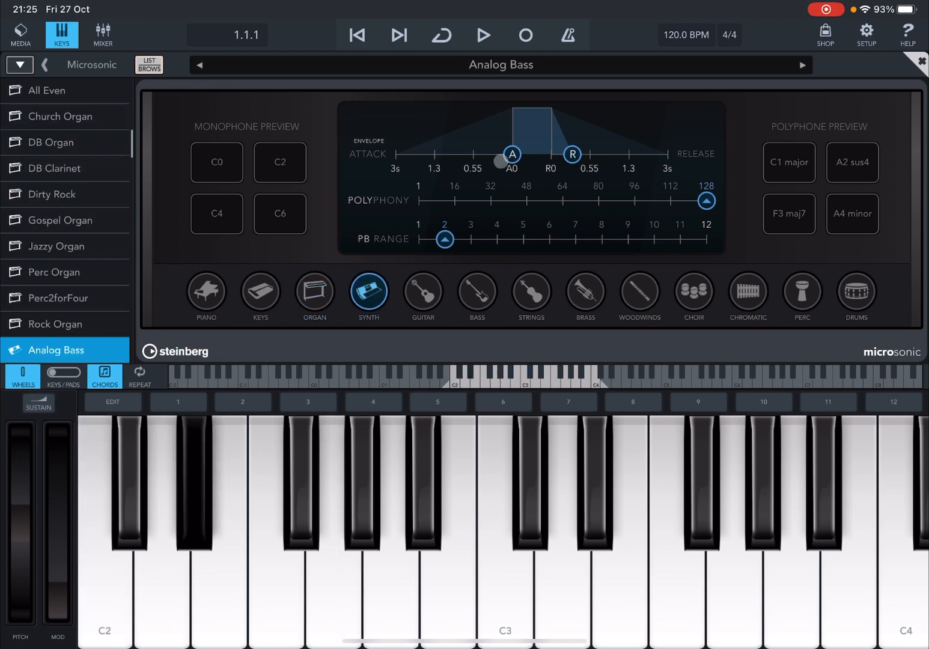
Load the Analog String synth, then switch to the Clean E-Guitar guitar preset.
{"action": "left_click", "coordinate": [802, 65]}
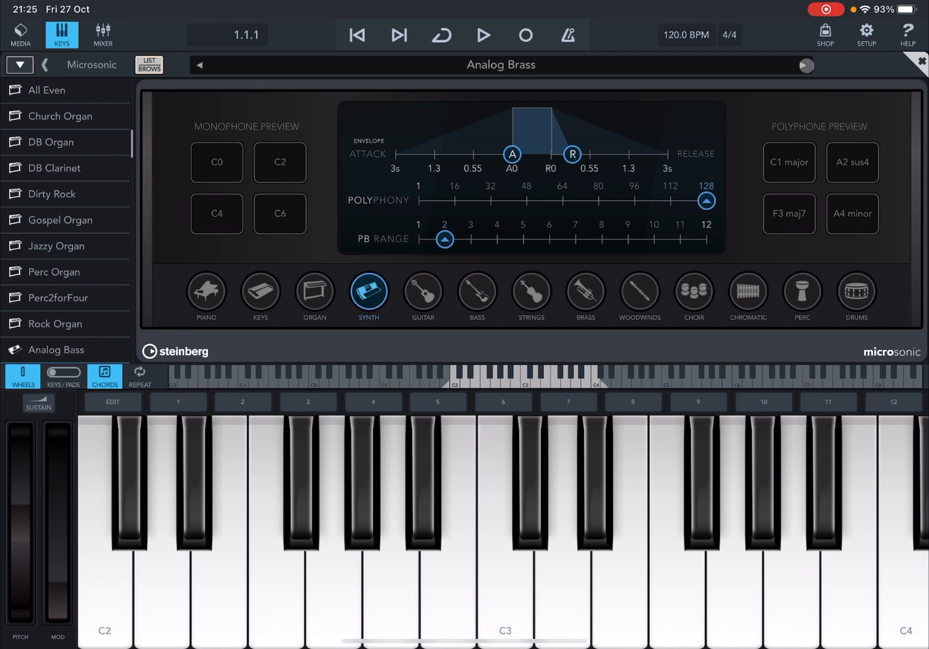
{"action": "left_click", "coordinate": [805, 65]}
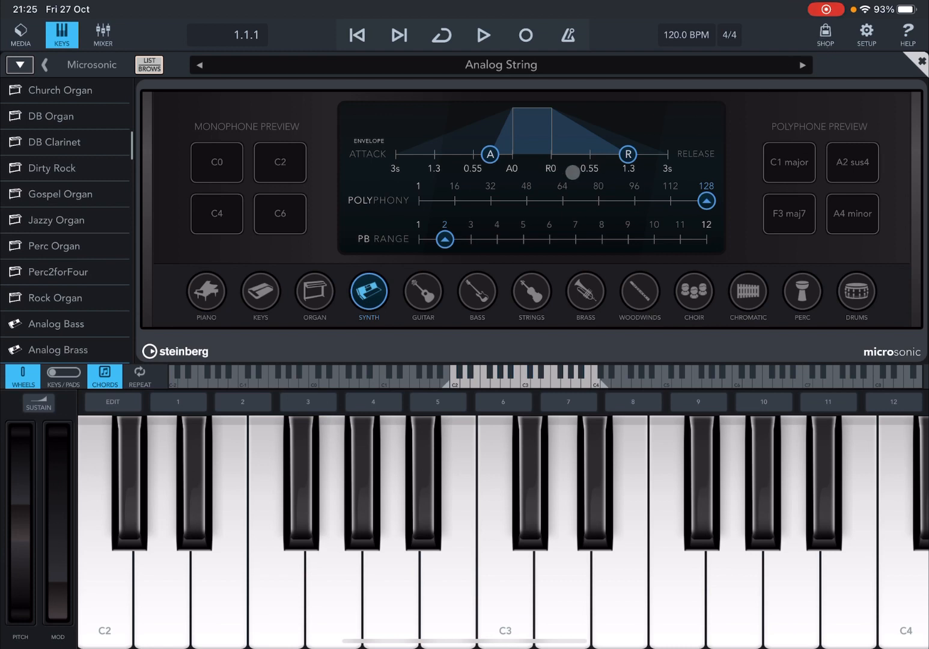
{"action": "left_click", "coordinate": [423, 296]}
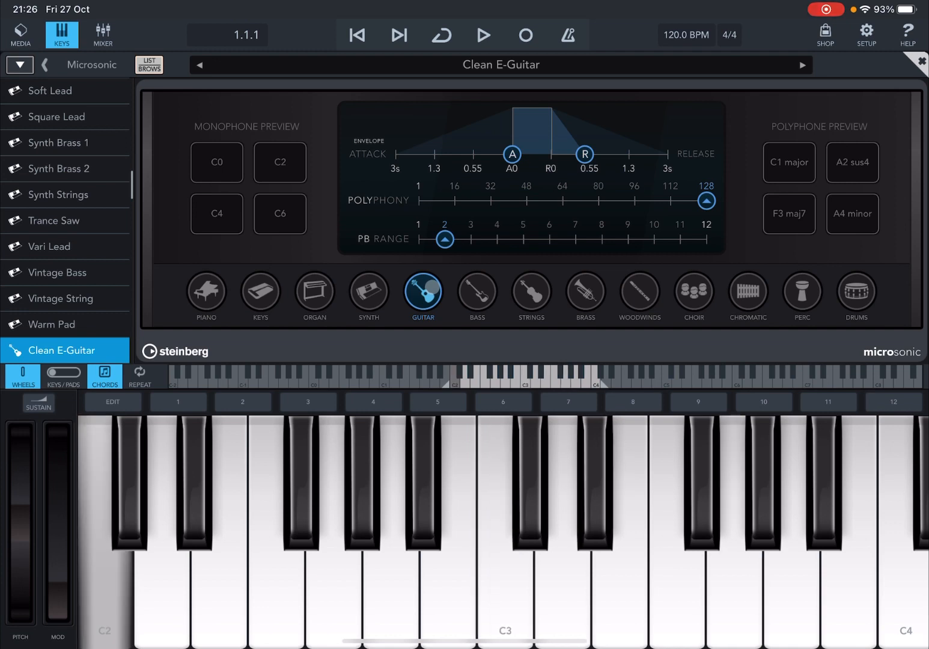
Audition bass, strings, brass and choir sounds.
{"action": "left_click", "coordinate": [476, 293]}
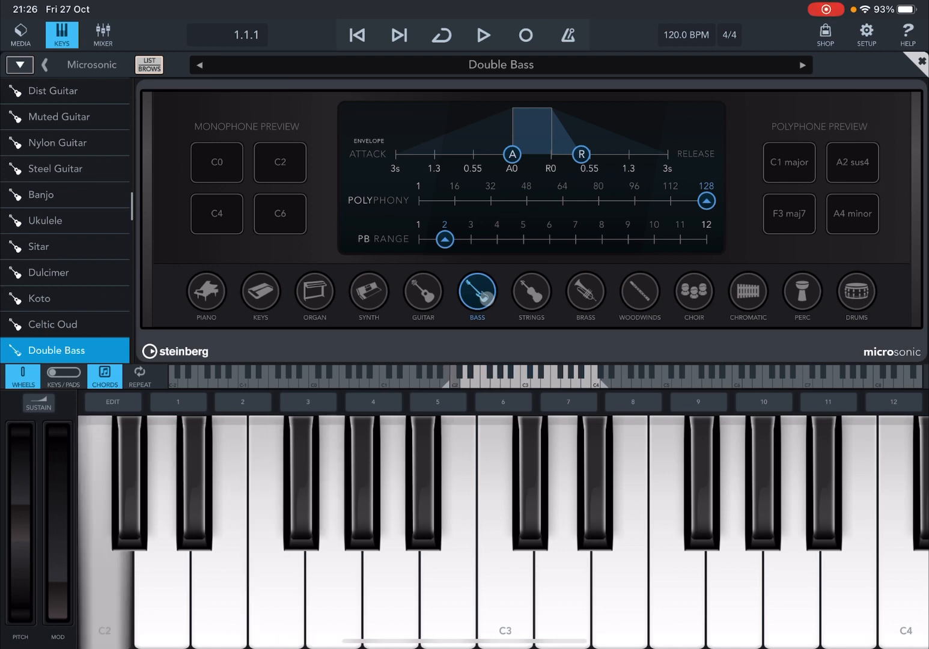
{"action": "left_click", "coordinate": [529, 291]}
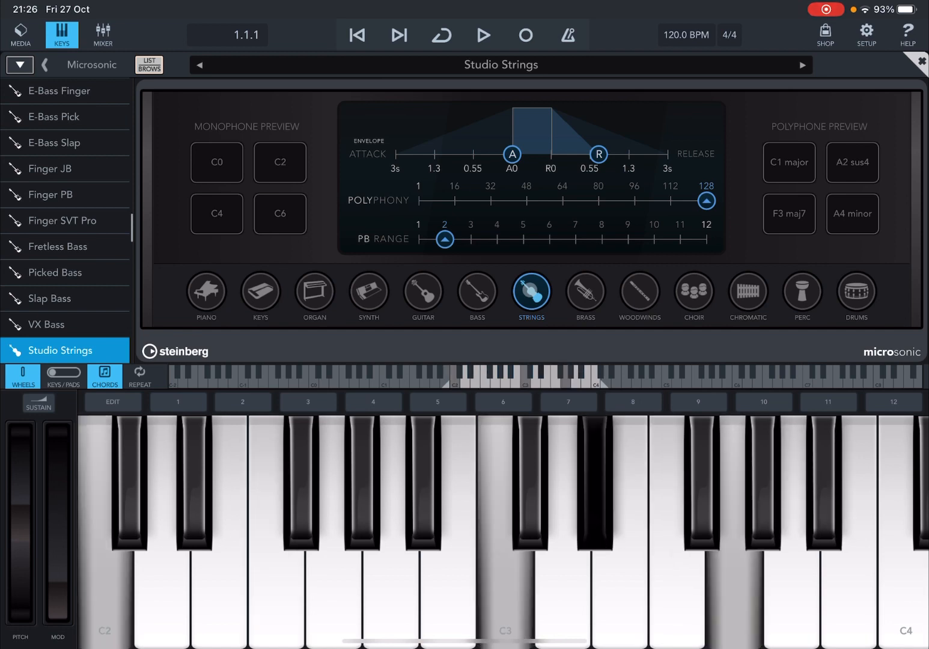
{"action": "left_click", "coordinate": [584, 295]}
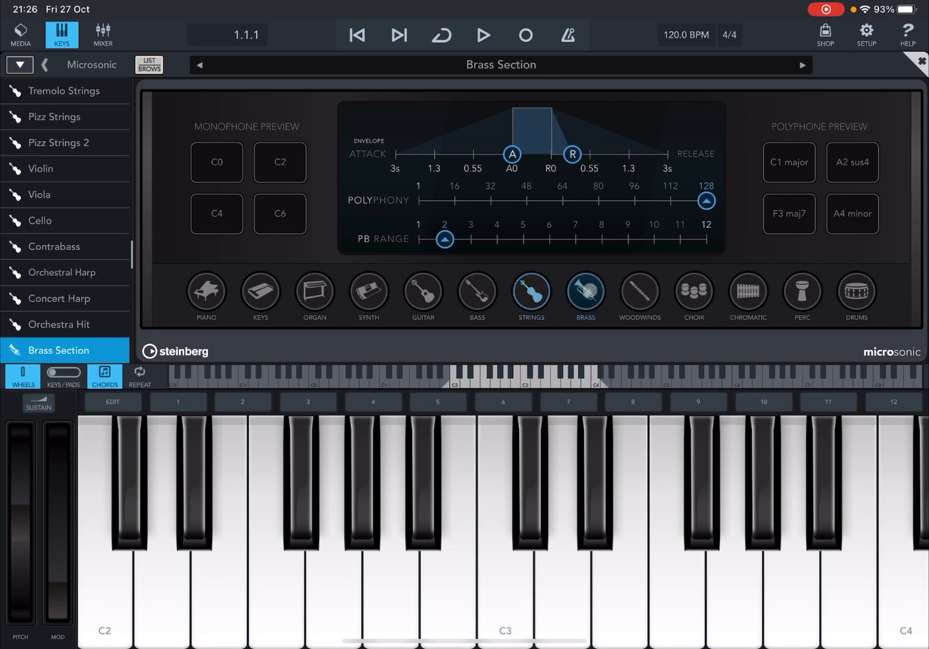
{"action": "left_click", "coordinate": [584, 293]}
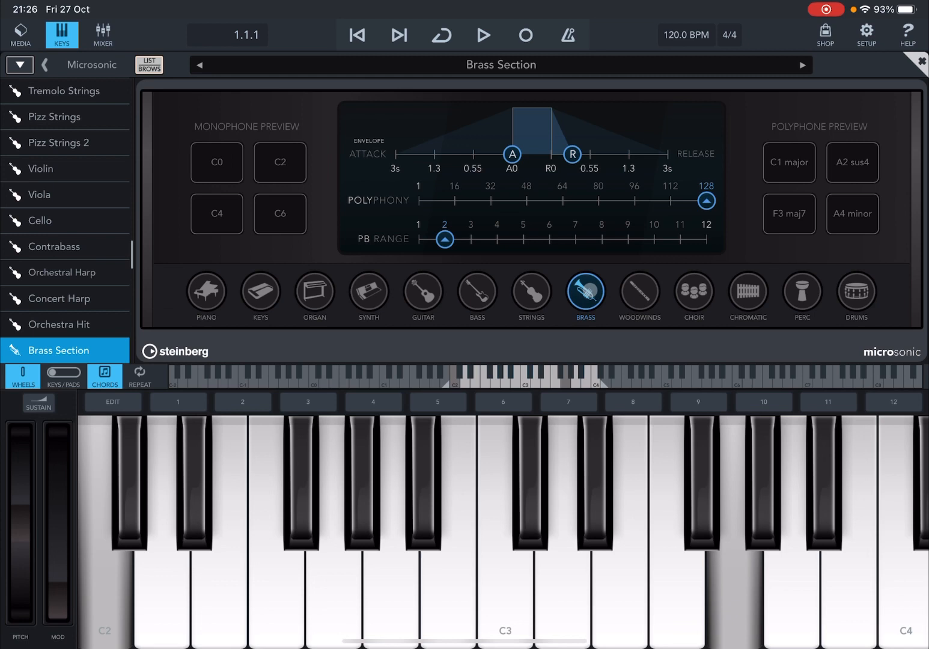
{"action": "left_click", "coordinate": [639, 293]}
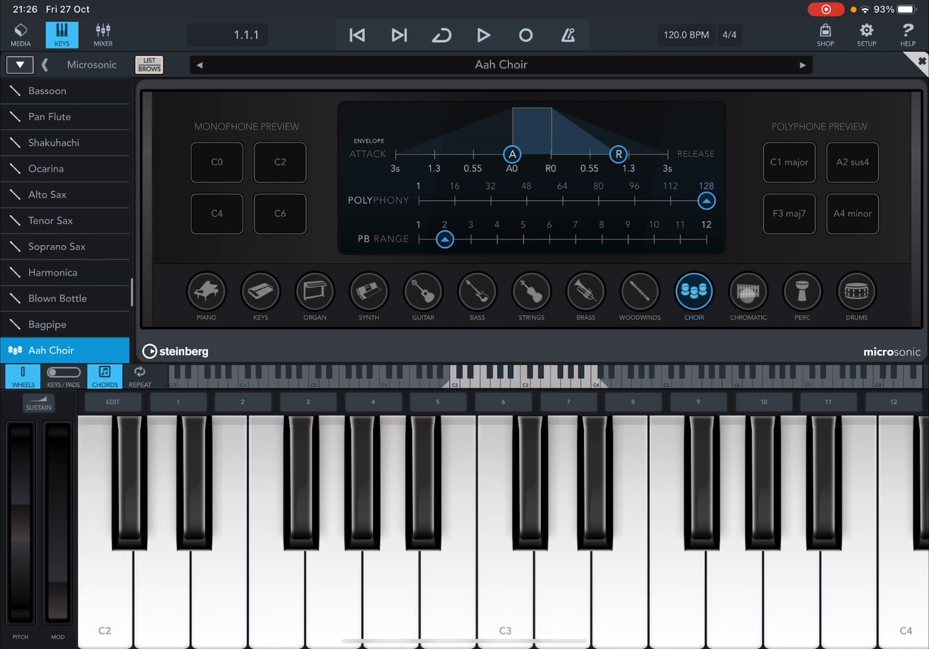
Try Marimba, percussion and the AM Rock Kit 1 drum pads, then return to Acoustic Piano.
{"action": "left_click", "coordinate": [747, 294]}
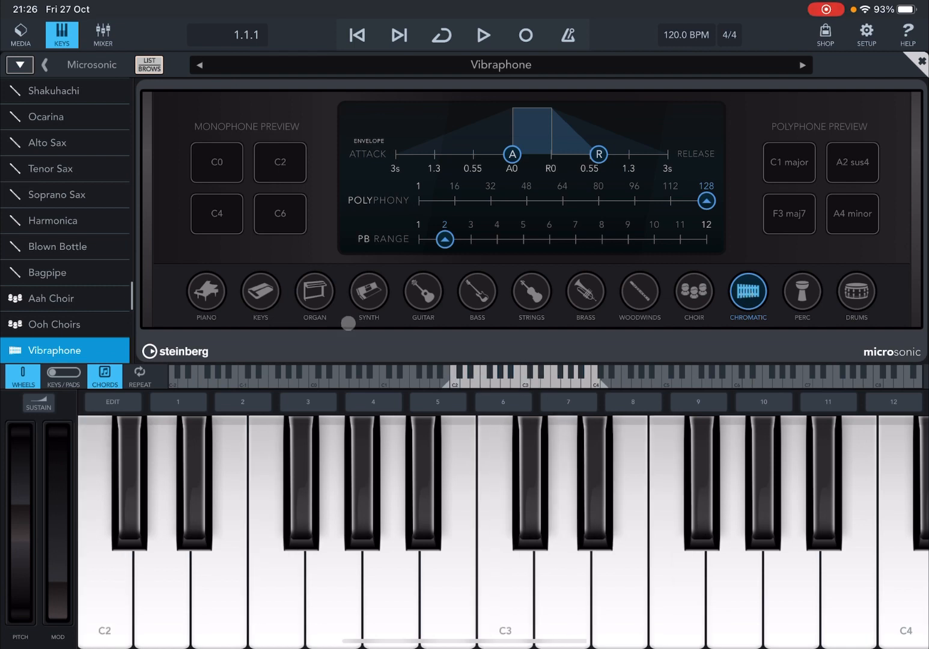
{"action": "left_click", "coordinate": [800, 65]}
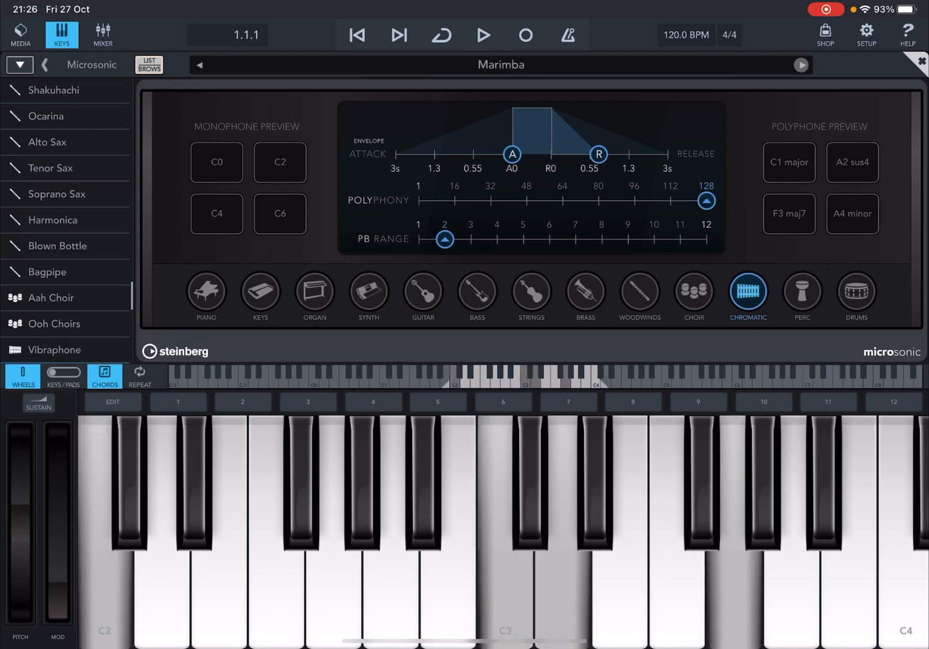
{"action": "left_click", "coordinate": [801, 294]}
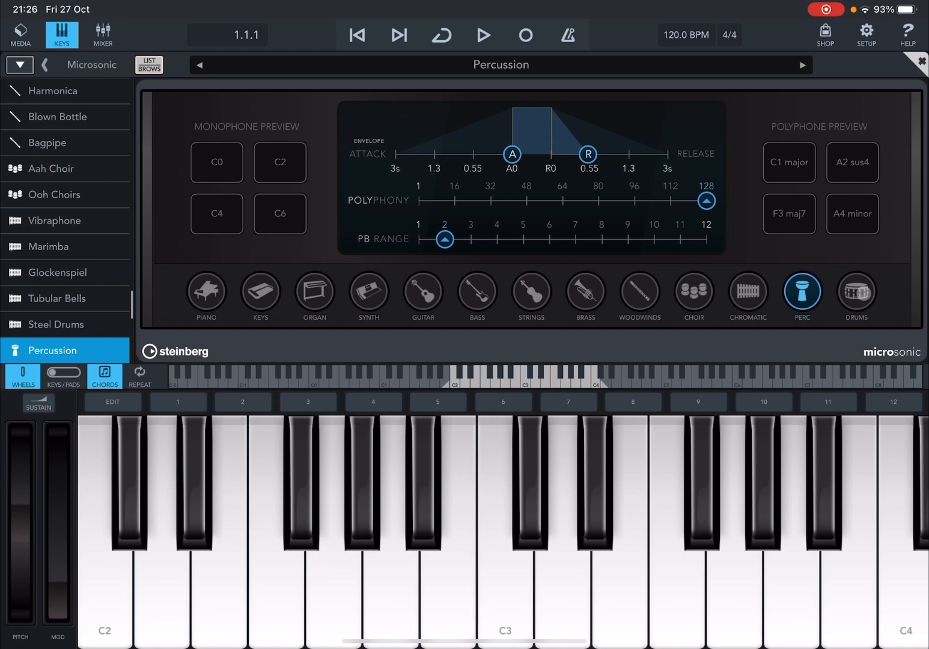
{"action": "left_click", "coordinate": [855, 291]}
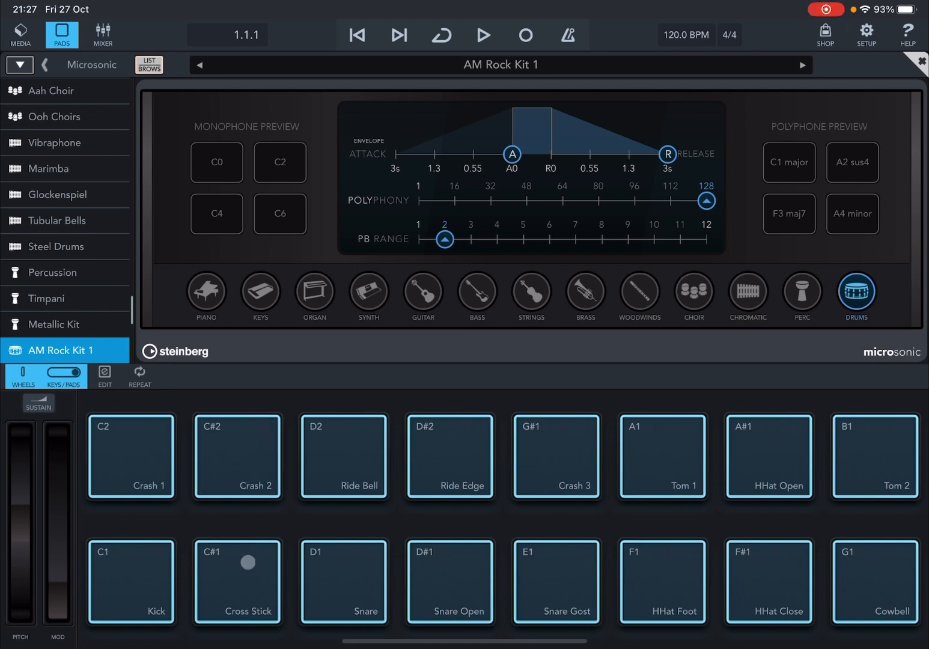
{"action": "left_click", "coordinate": [343, 582]}
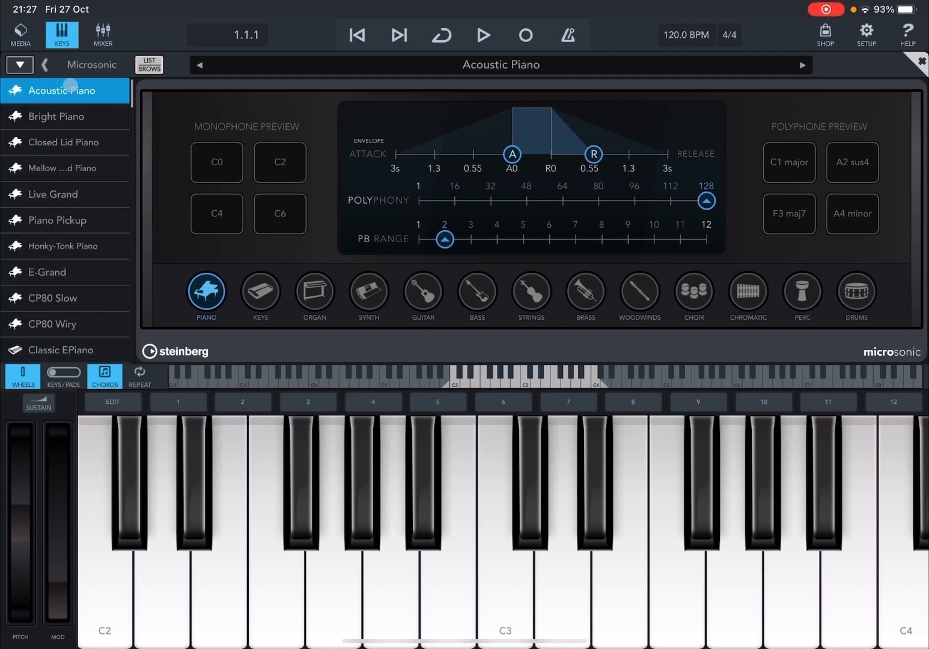
Adjust the piano's attack and release envelope handles, leaving release at zero.
{"action": "left_click", "coordinate": [44, 65]}
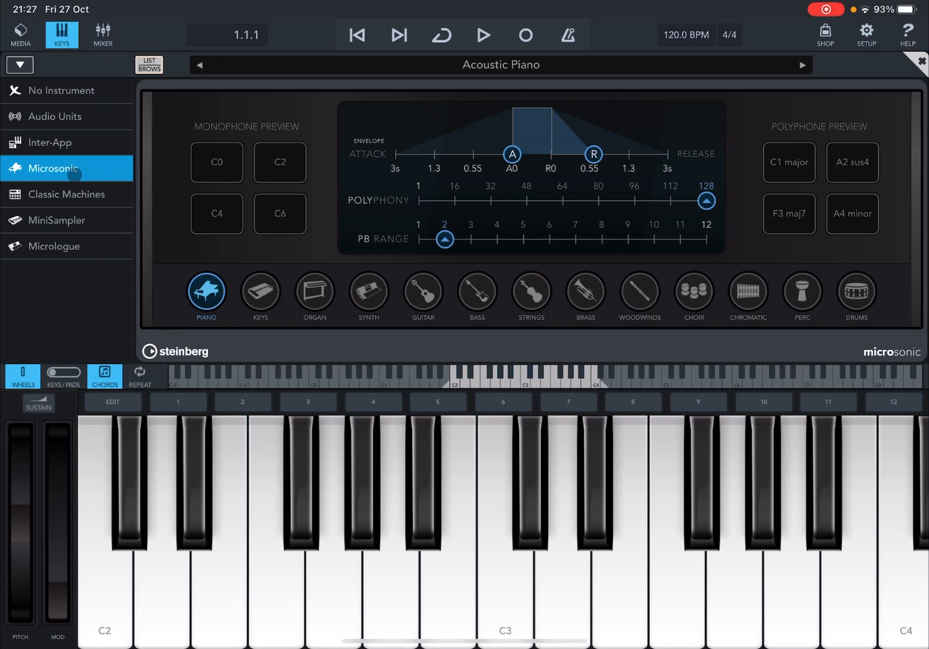
{"action": "mouse_move", "coordinate": [87, 210]}
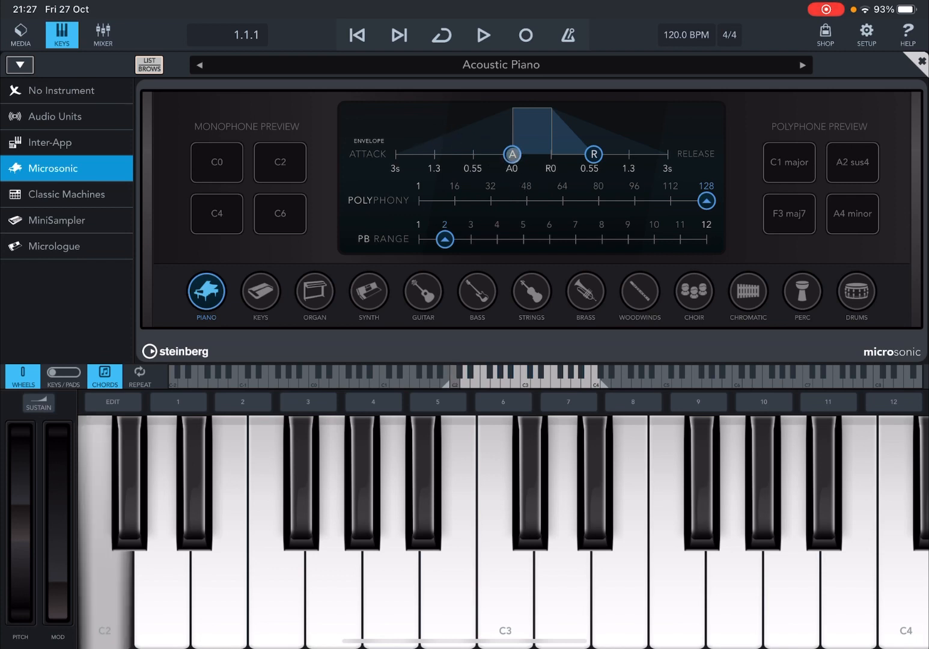
{"action": "left_click_drag", "start_coordinate": [511, 153], "coordinate": [427, 154]}
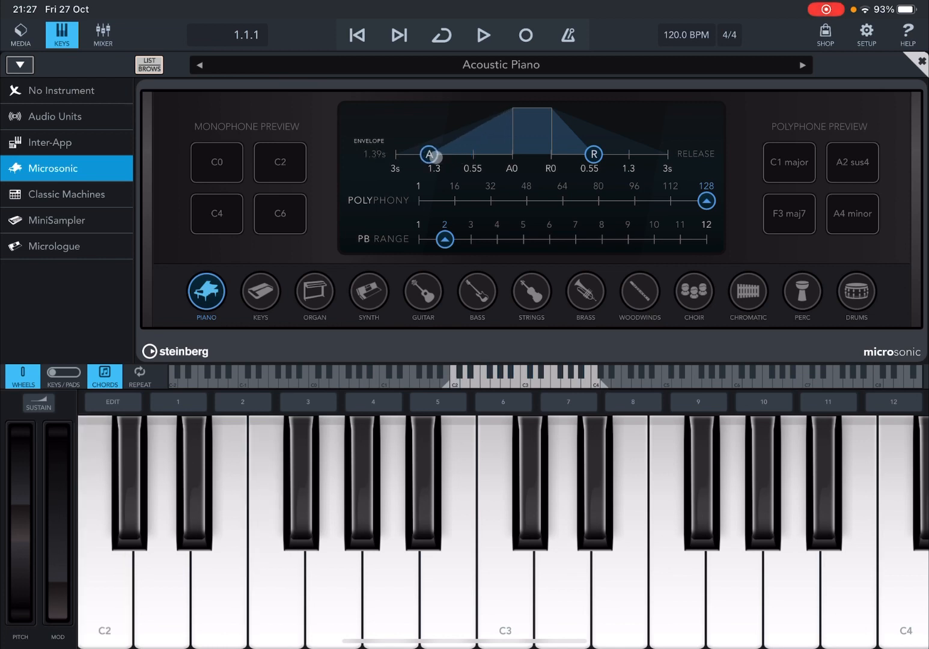
{"action": "left_click_drag", "start_coordinate": [428, 153], "coordinate": [512, 153]}
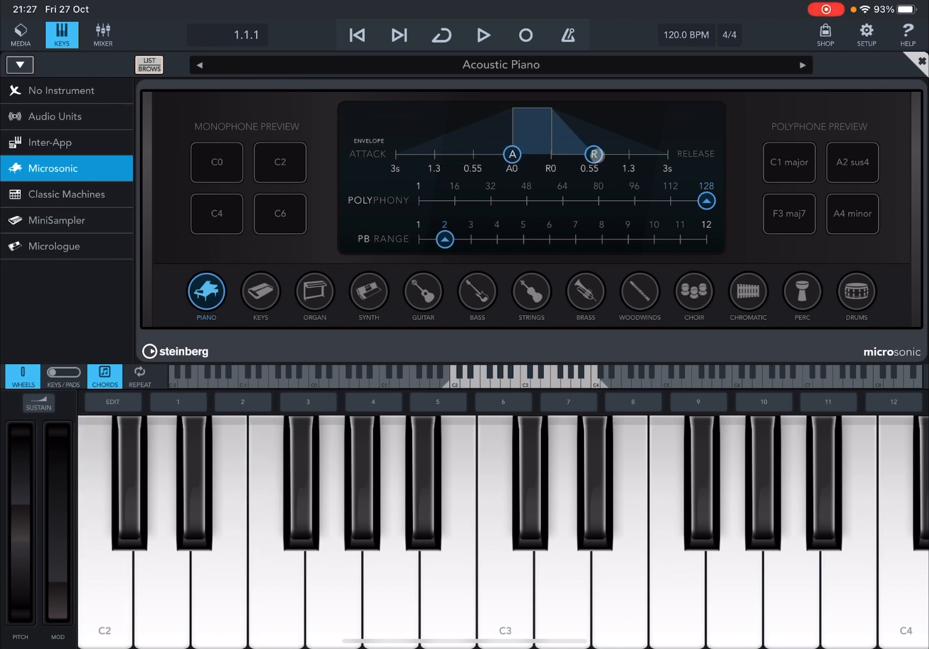
{"action": "left_click_drag", "start_coordinate": [592, 154], "coordinate": [648, 153]}
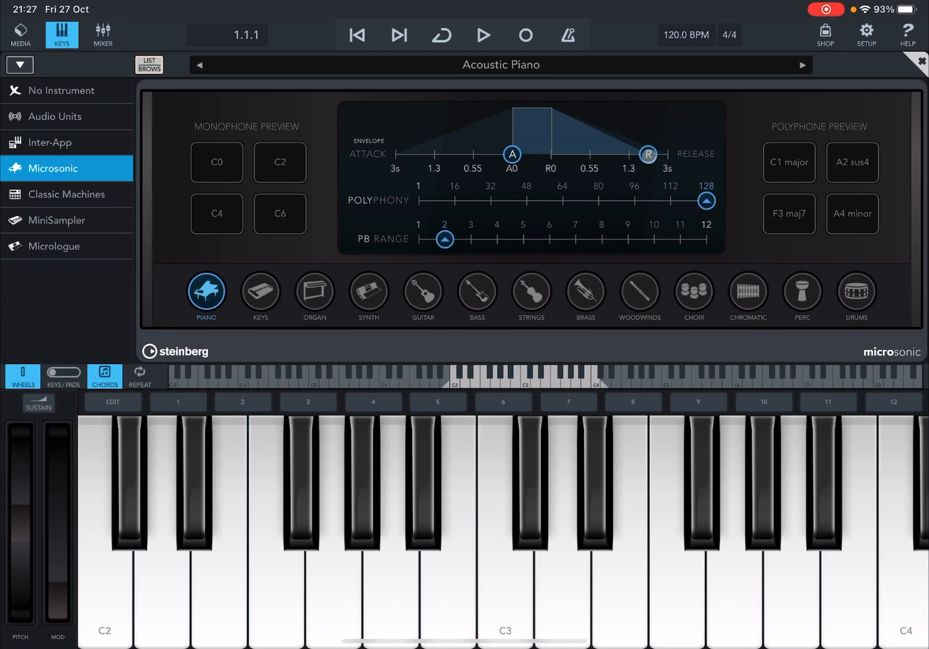
{"action": "left_click_drag", "start_coordinate": [648, 154], "coordinate": [576, 153]}
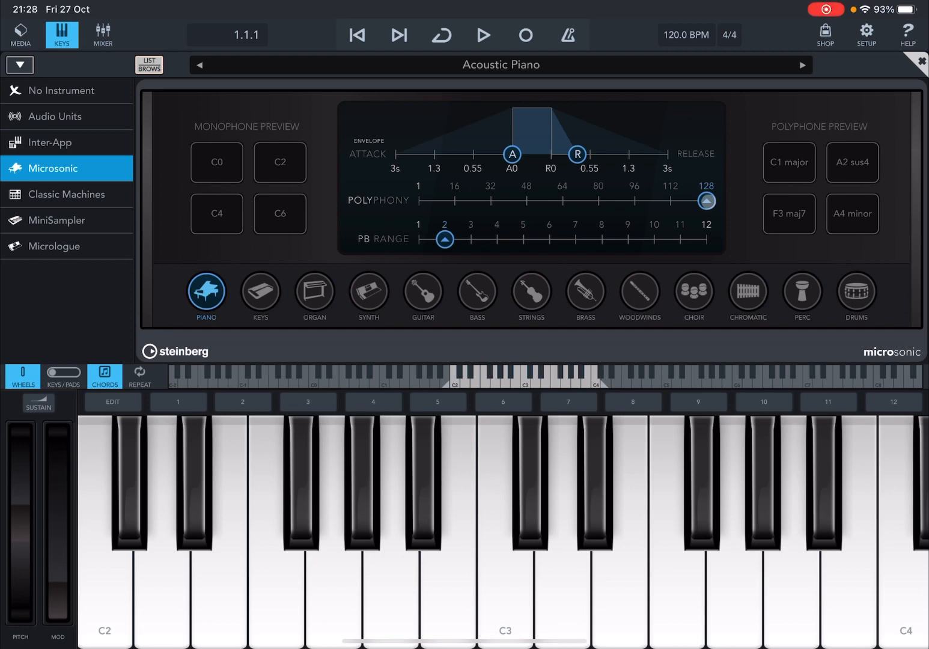
Lower polyphony to 64 and back to 128, bend pitch, and restore PB Range to 2.
{"action": "left_click_drag", "start_coordinate": [706, 200], "coordinate": [561, 202]}
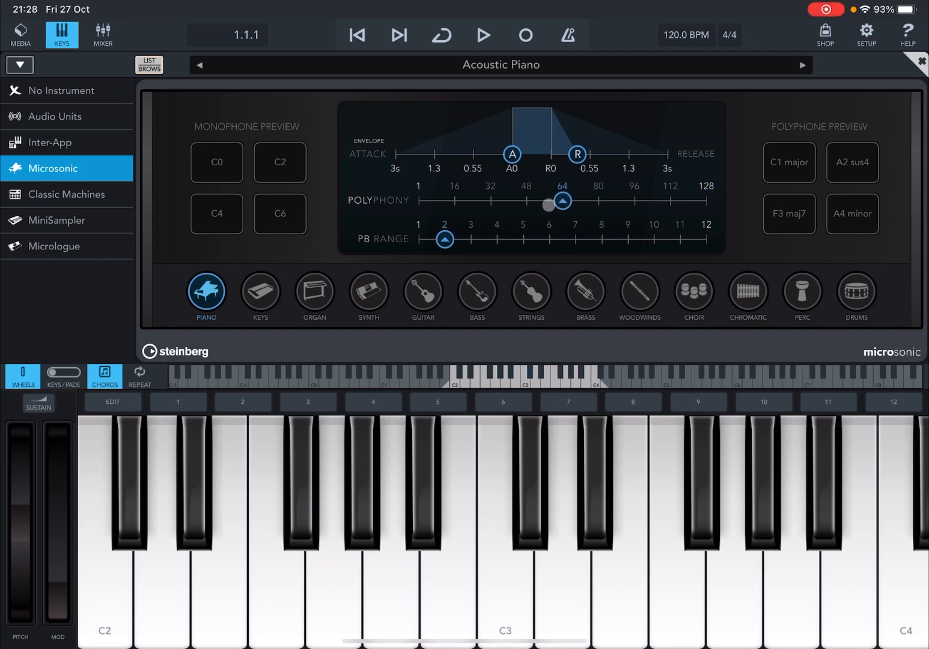
{"action": "left_click_drag", "start_coordinate": [562, 200], "coordinate": [706, 200]}
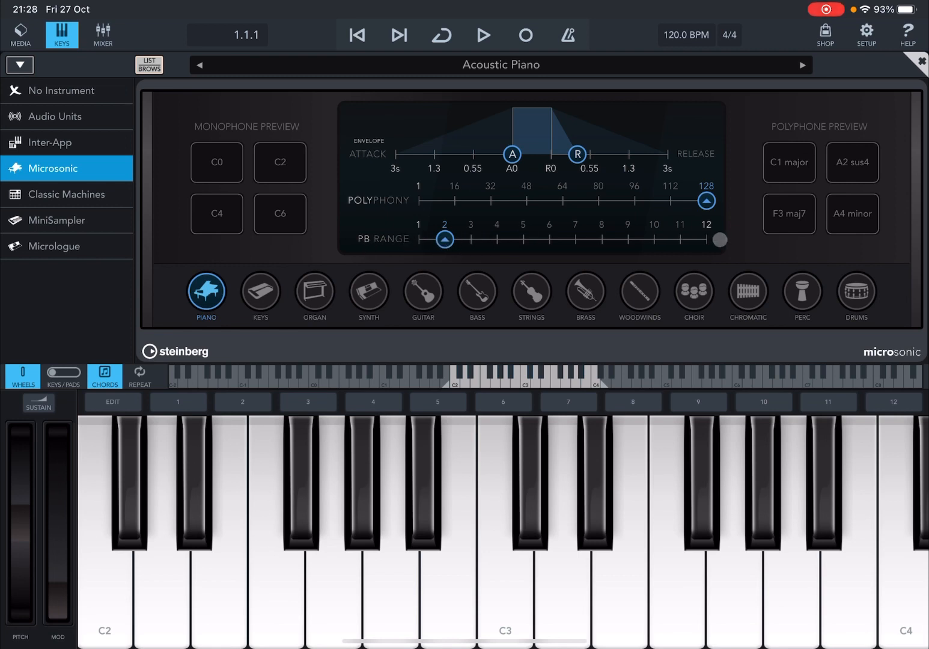
{"action": "left_click_drag", "start_coordinate": [718, 239], "coordinate": [699, 245]}
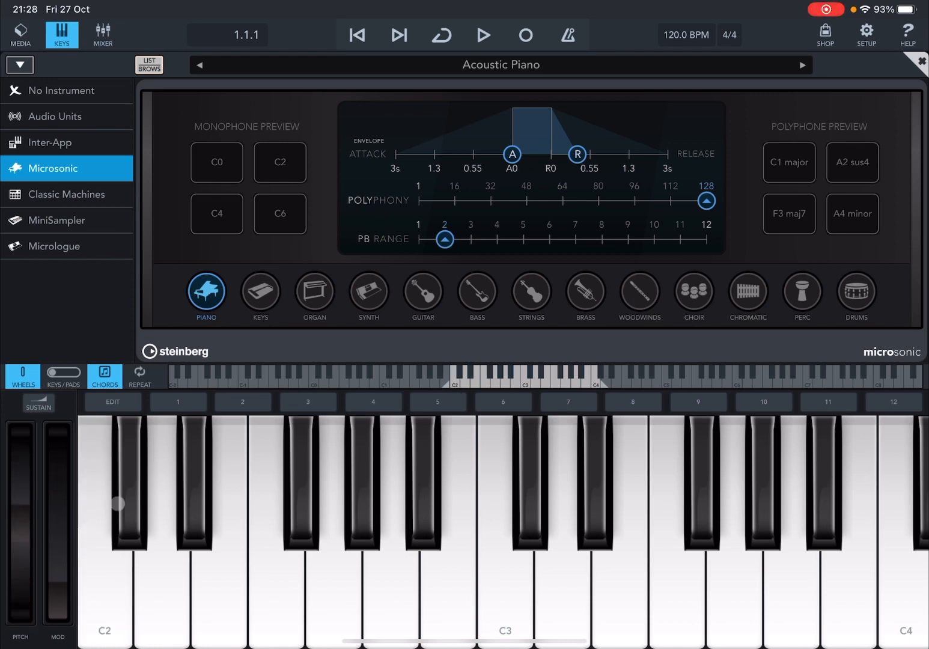
{"action": "left_click_drag", "start_coordinate": [444, 239], "coordinate": [706, 239]}
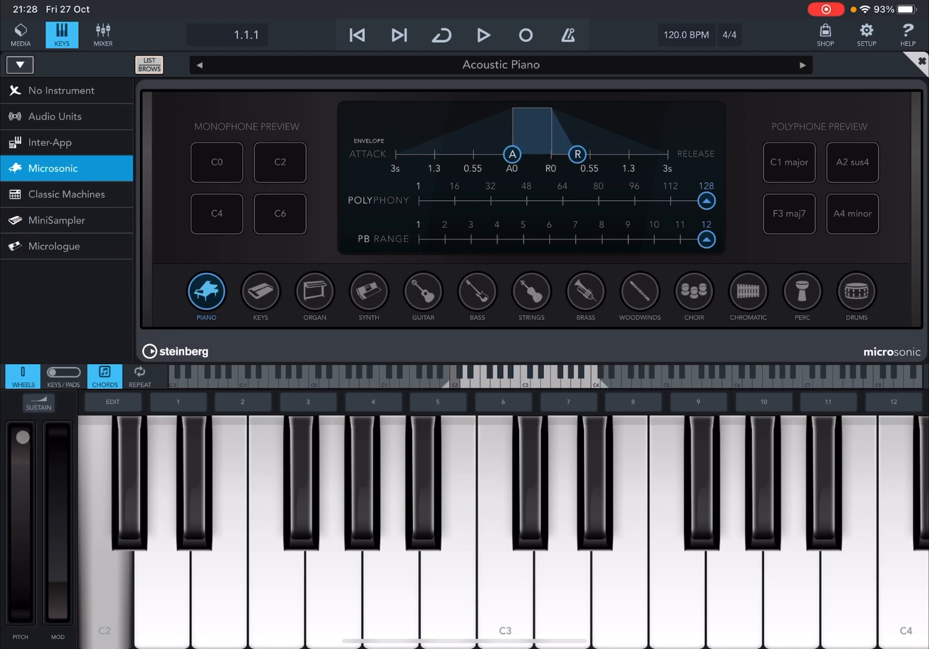
{"action": "left_click_drag", "start_coordinate": [22, 435], "coordinate": [22, 548]}
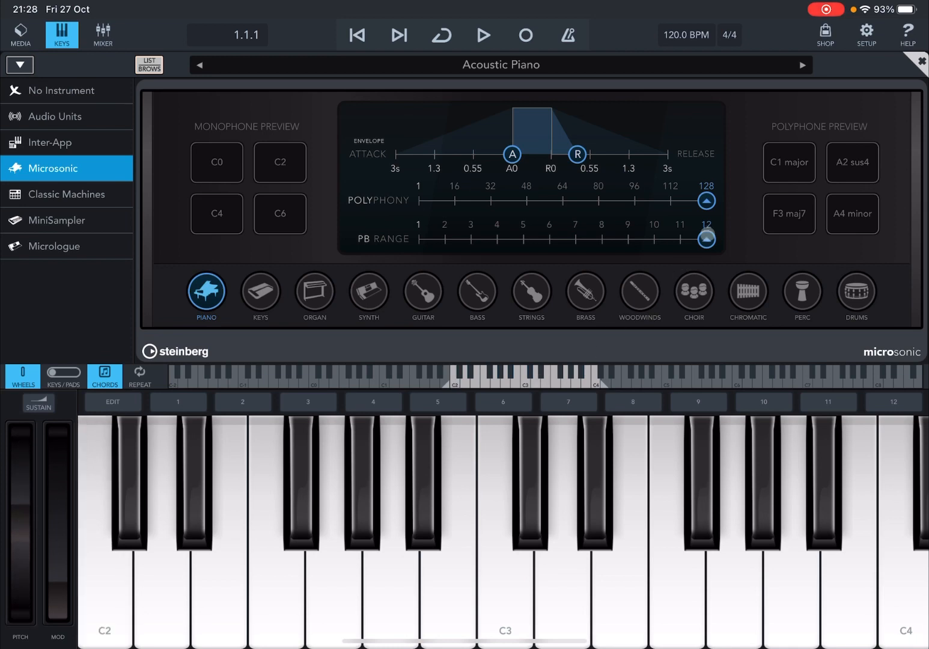
{"action": "left_click_drag", "start_coordinate": [707, 238], "coordinate": [444, 238]}
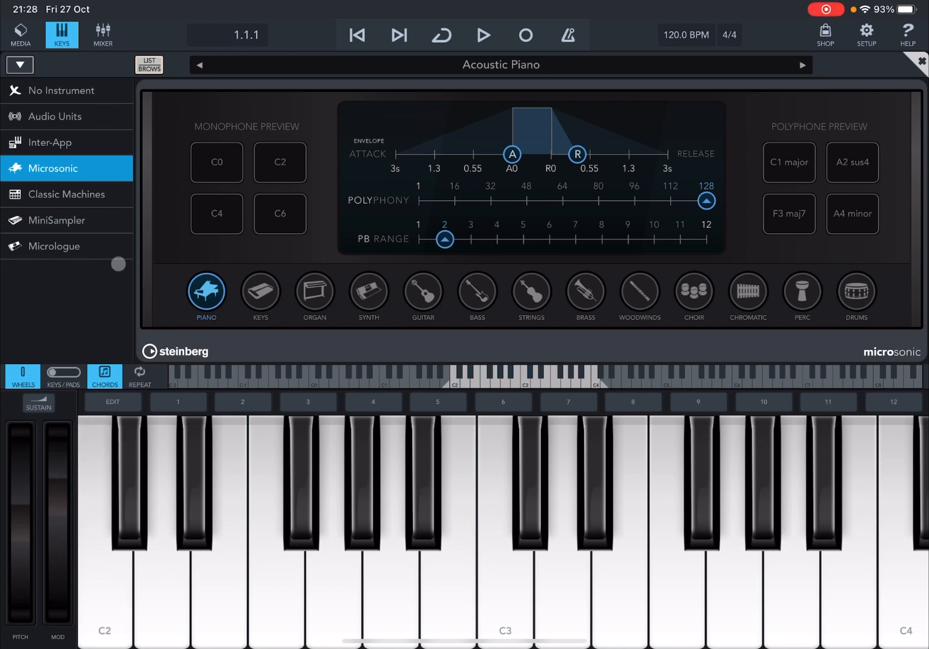
Load the Bowed Synth factory preset and try its modulation wheel.
{"action": "left_click", "coordinate": [56, 245]}
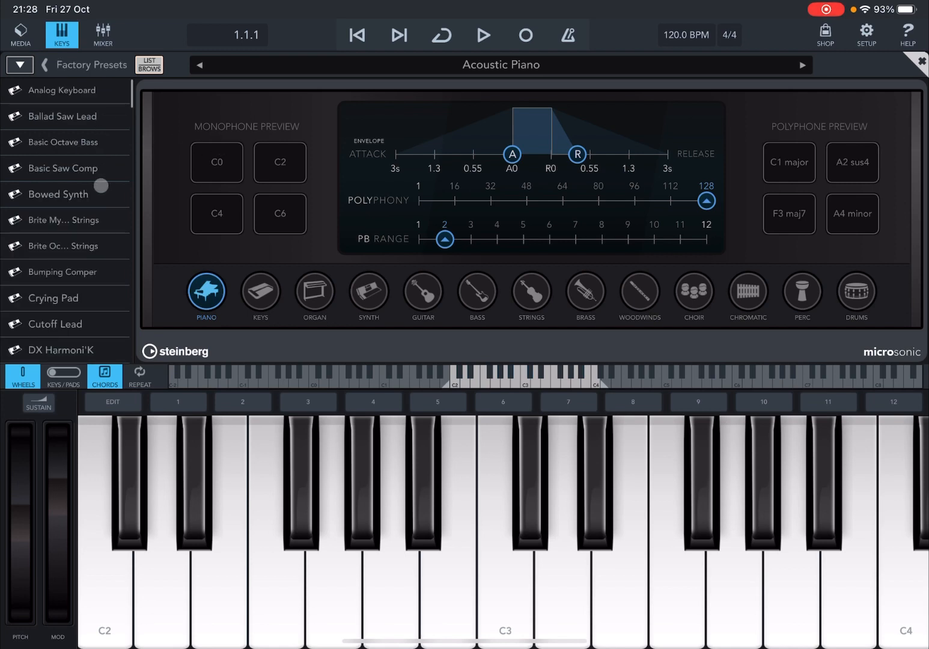
{"action": "left_click", "coordinate": [58, 193]}
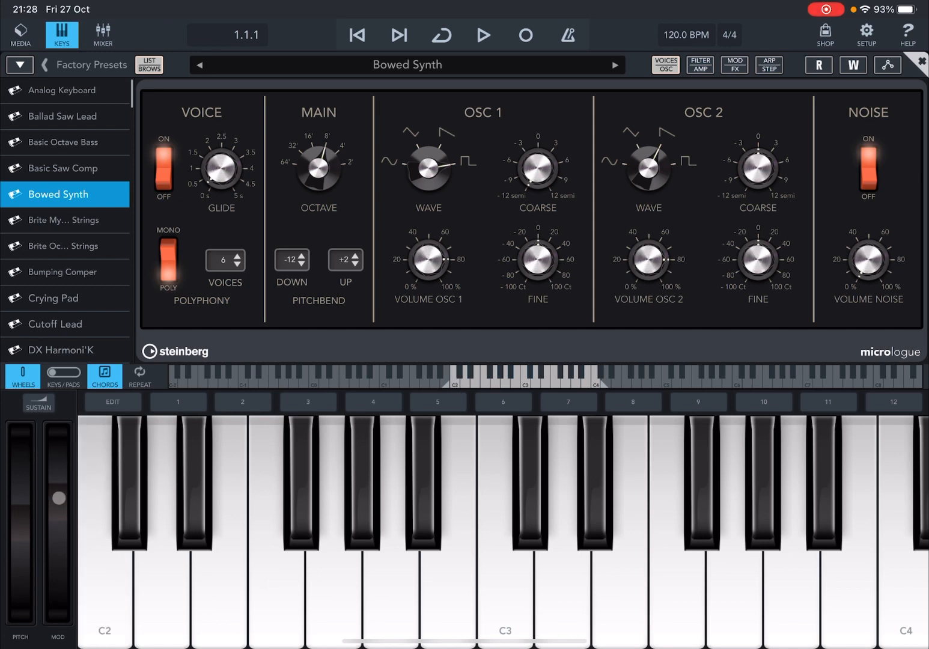
{"action": "left_click_drag", "start_coordinate": [58, 497], "coordinate": [63, 615]}
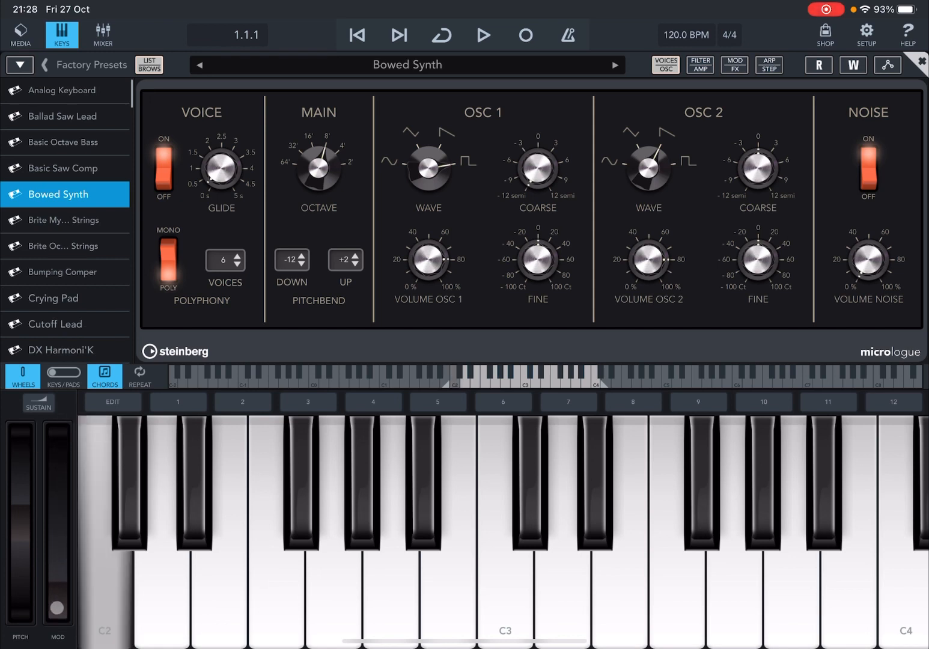
{"action": "left_click_drag", "start_coordinate": [56, 603], "coordinate": [56, 535]}
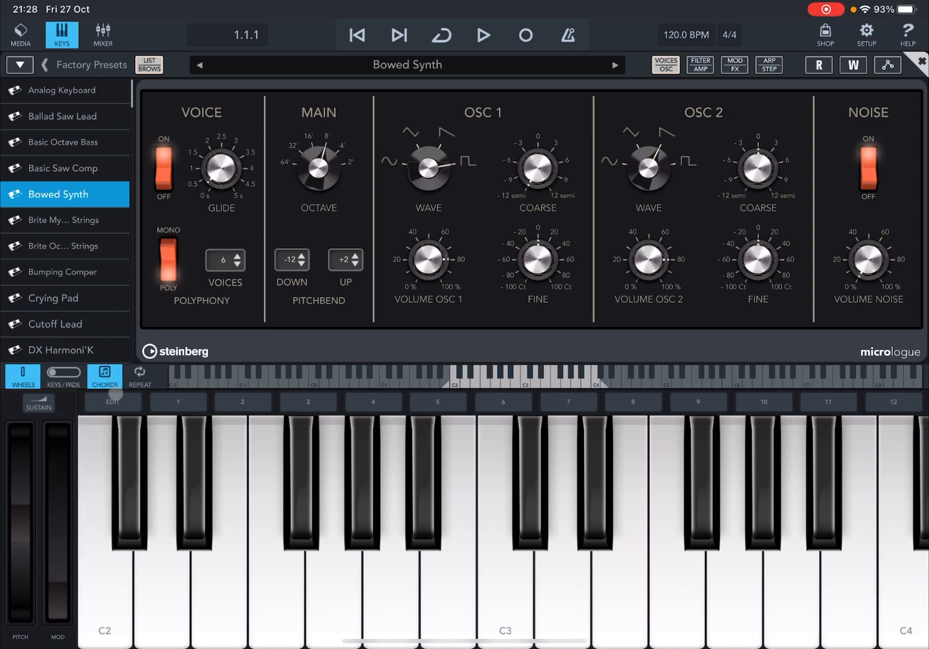
Return to Microsonic's Bright Piano and hide the instrument panel.
{"action": "left_click", "coordinate": [44, 65]}
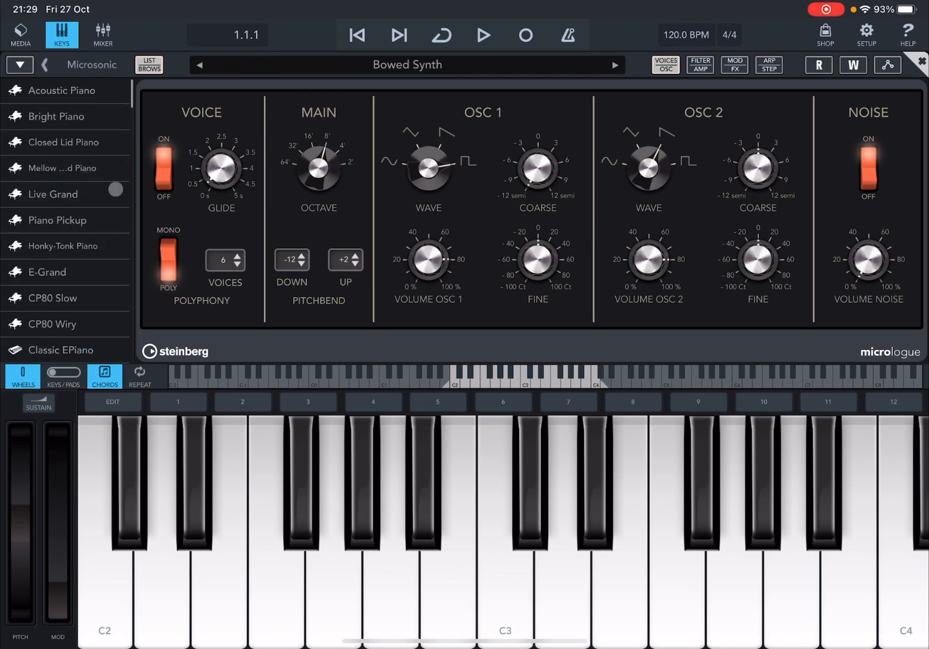
{"action": "left_click", "coordinate": [58, 116]}
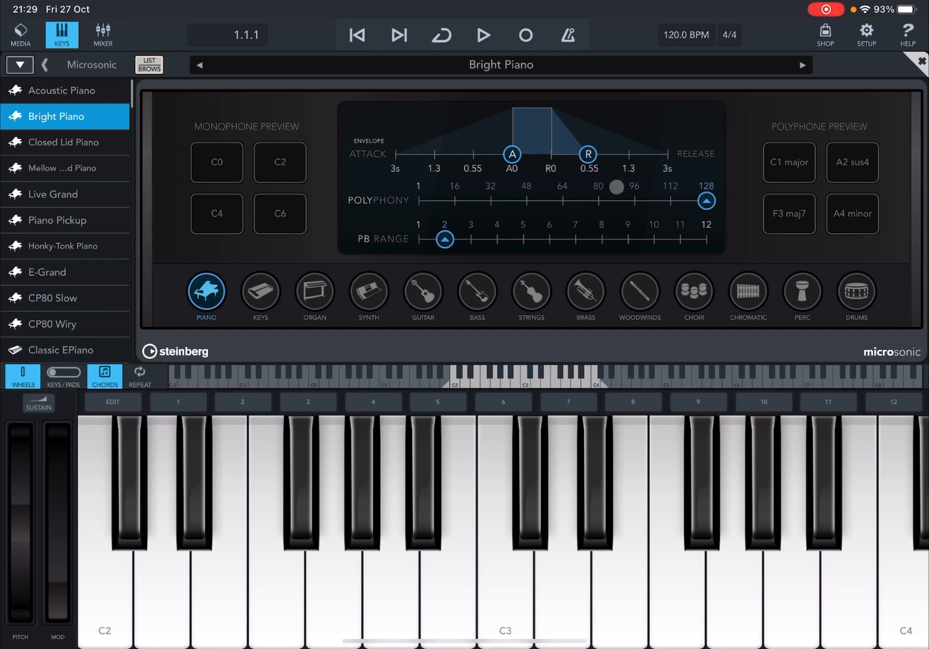
{"action": "left_click", "coordinate": [279, 162]}
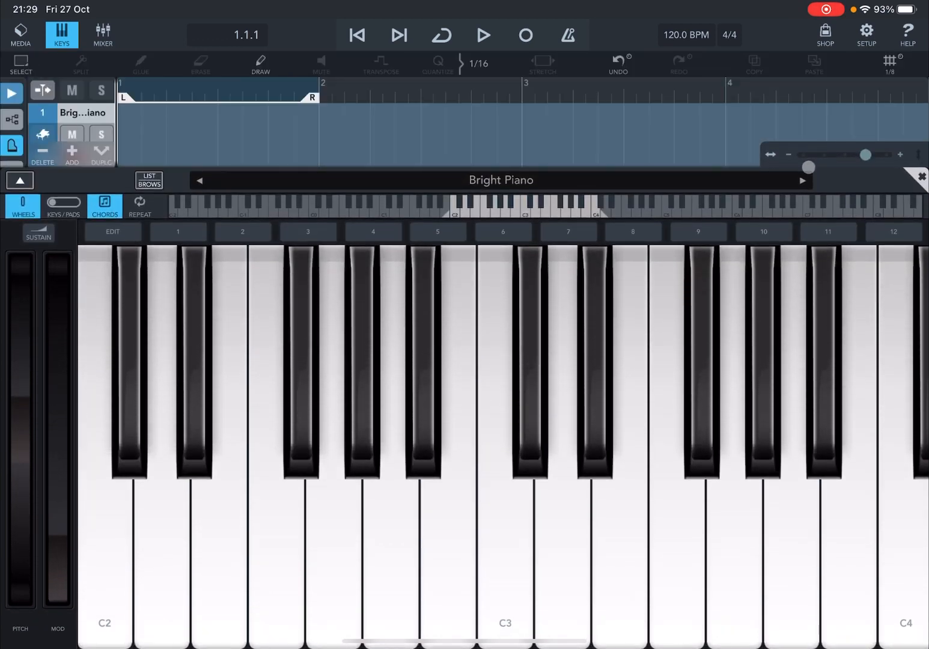
Play a couple of chord pads including C2 major (Inv 2), then go back to Keys.
{"action": "left_click", "coordinate": [22, 206]}
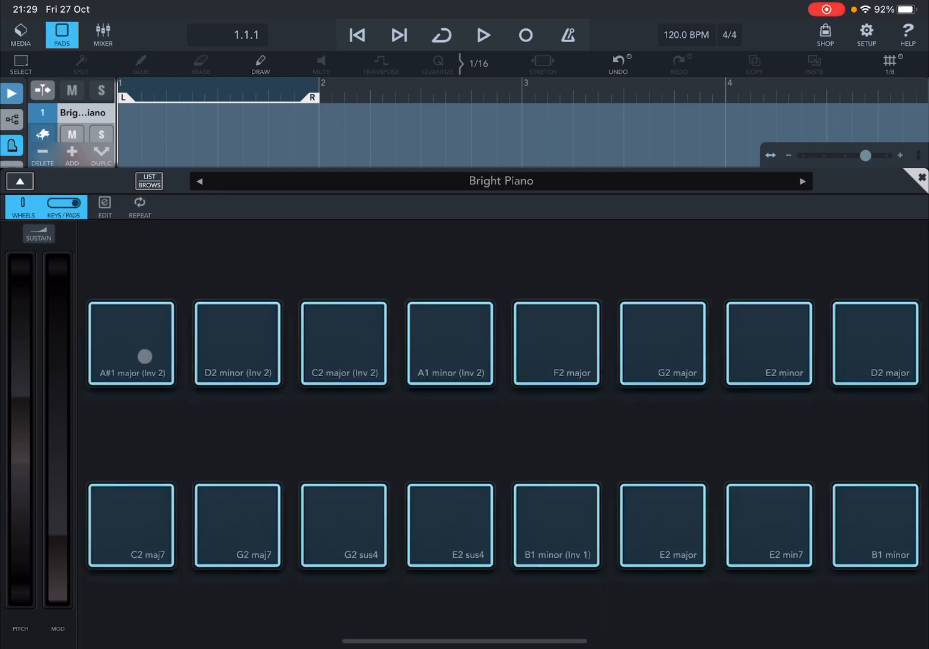
{"action": "left_click", "coordinate": [343, 343]}
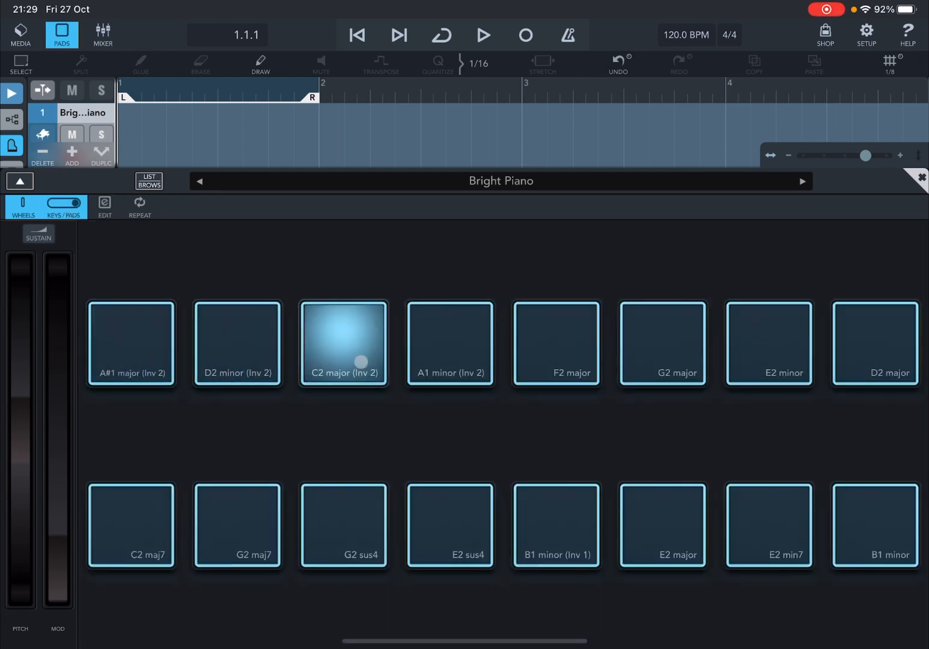
{"action": "left_click", "coordinate": [343, 343]}
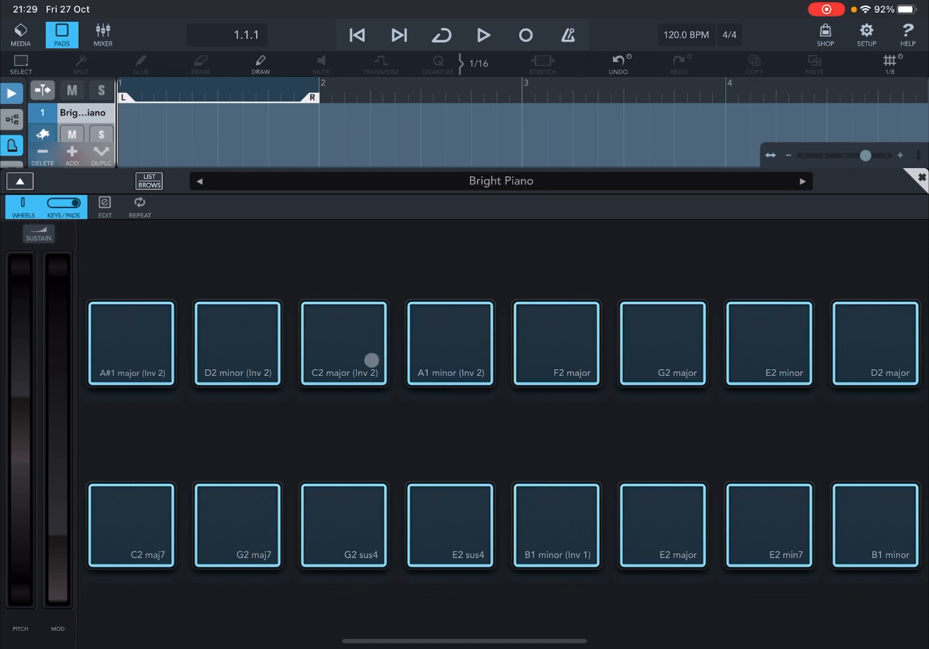
{"action": "left_click", "coordinate": [131, 344]}
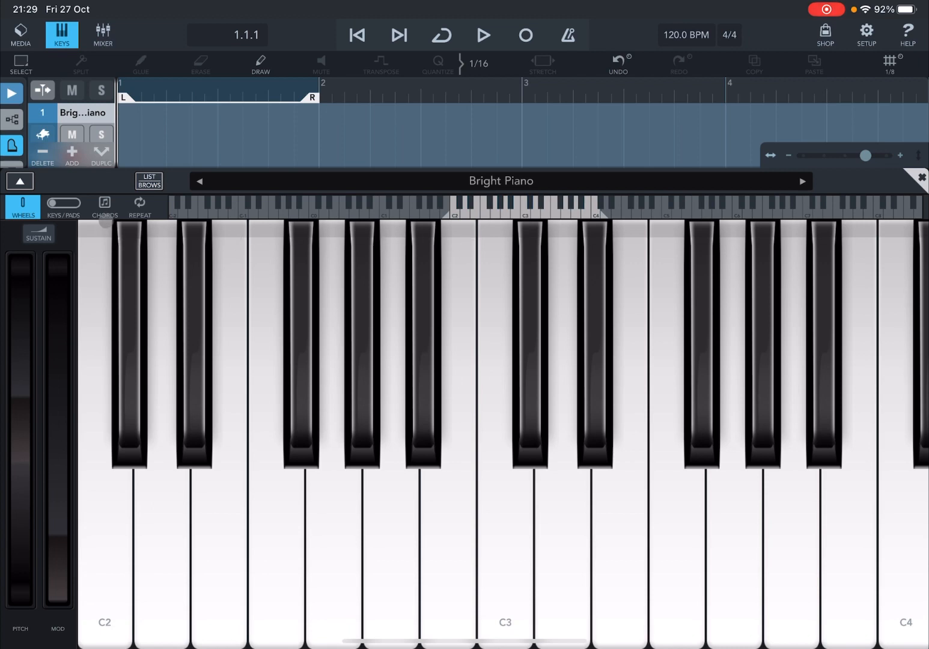
{"action": "left_click", "coordinate": [103, 207]}
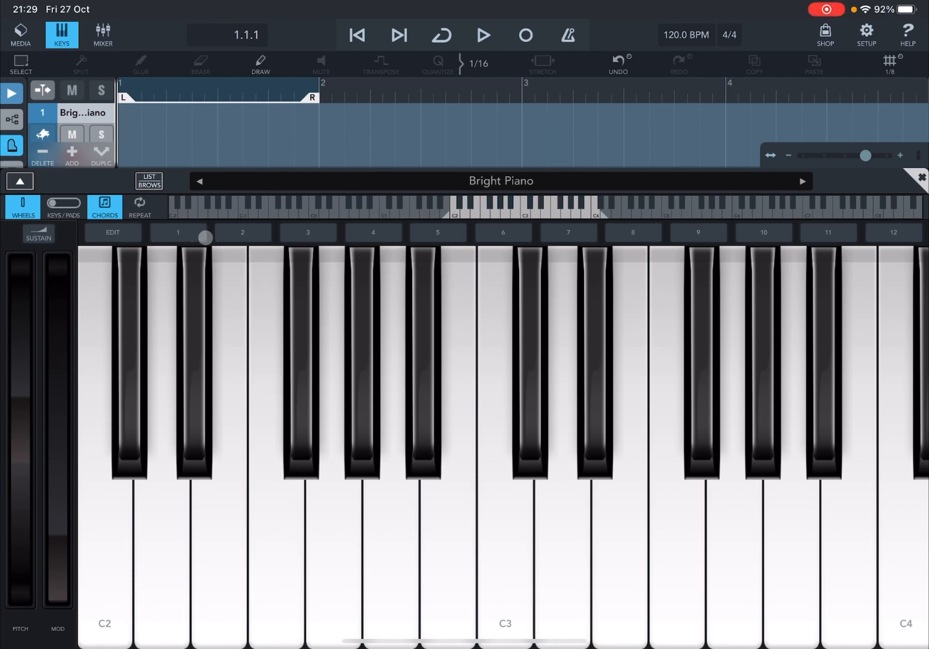
{"action": "left_click_drag", "start_coordinate": [201, 236], "coordinate": [372, 235]}
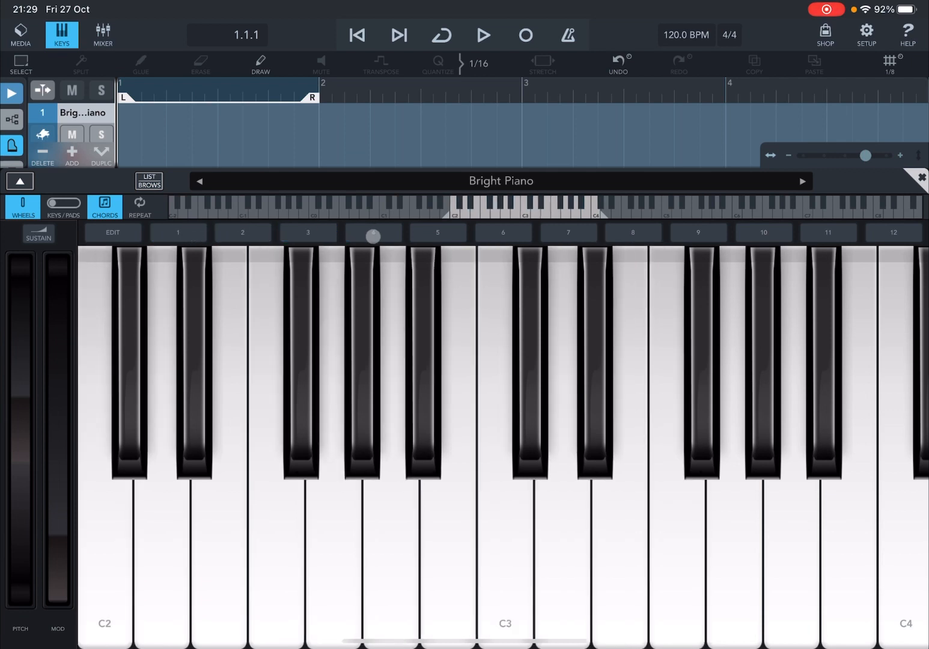
{"action": "left_click", "coordinate": [502, 233]}
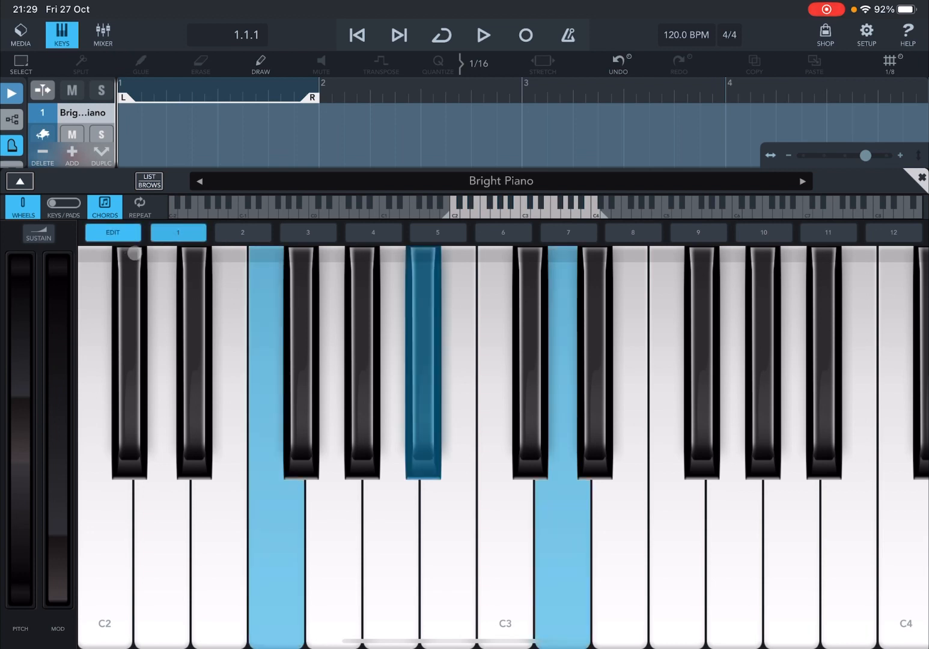
{"action": "left_click", "coordinate": [268, 402]}
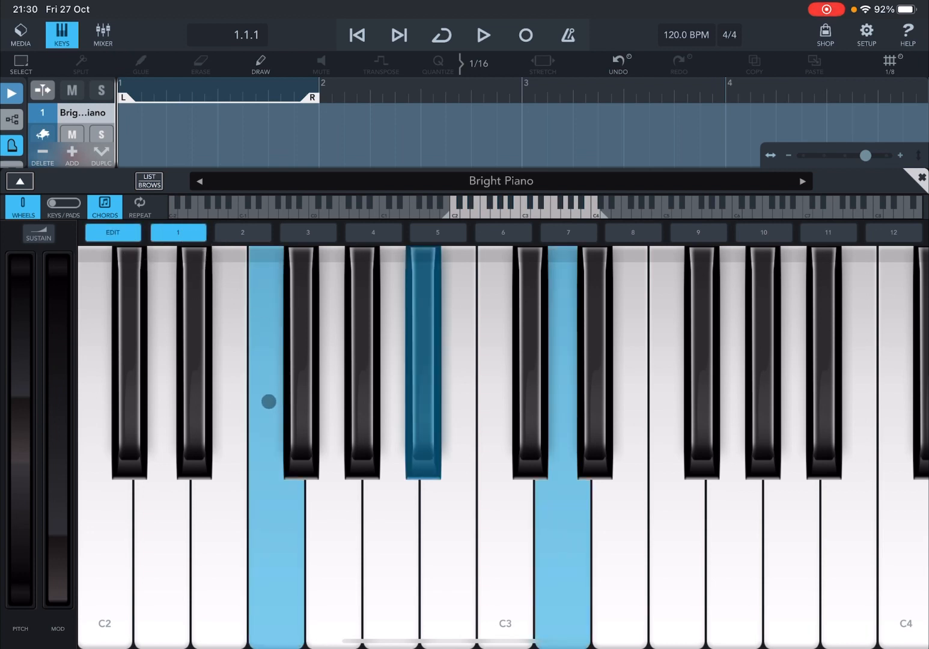
{"action": "left_click", "coordinate": [499, 523]}
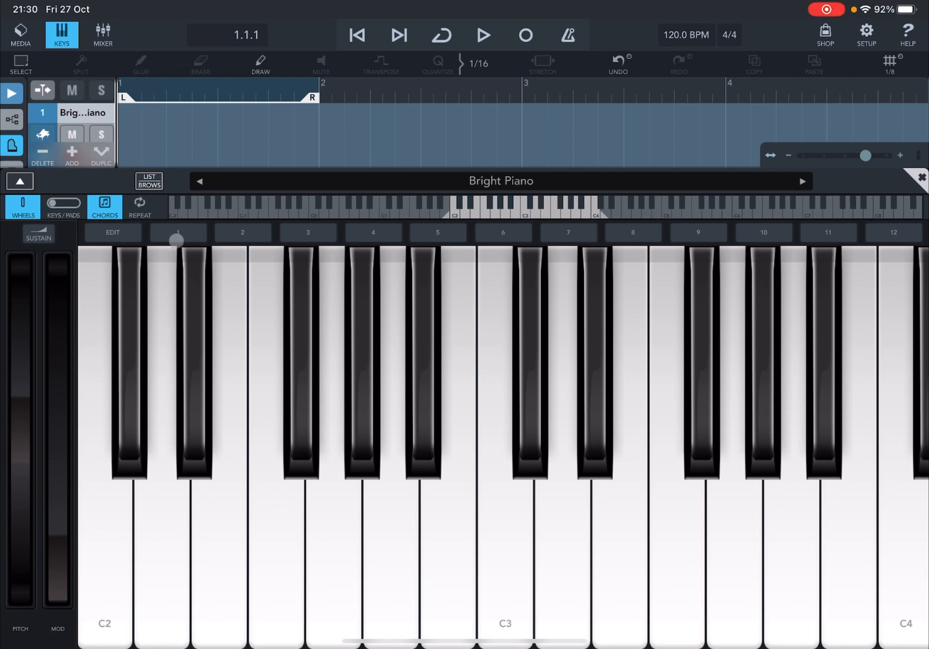
{"action": "left_click", "coordinate": [528, 509]}
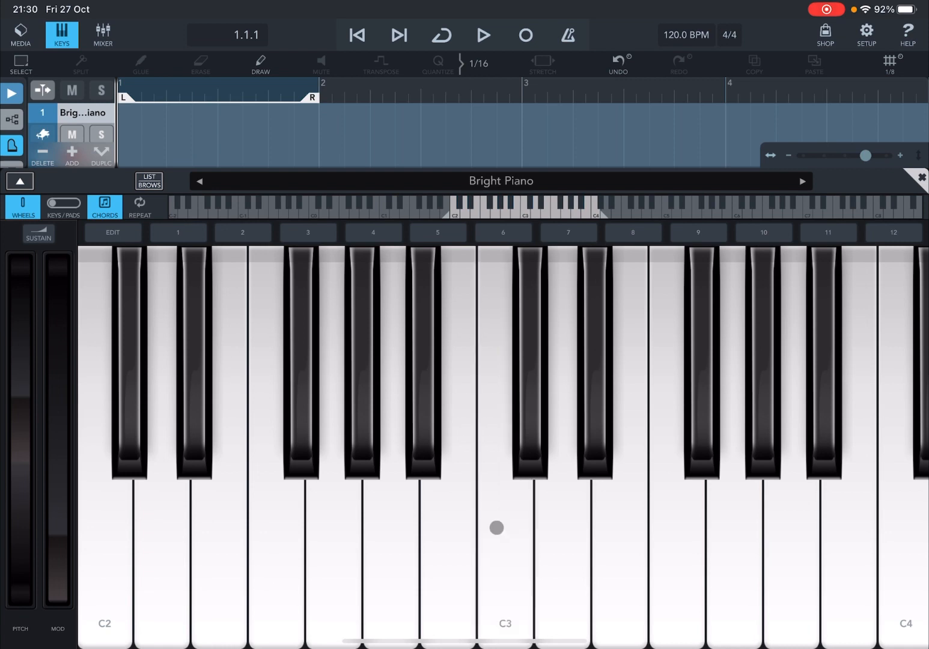
{"action": "left_click", "coordinate": [243, 232]}
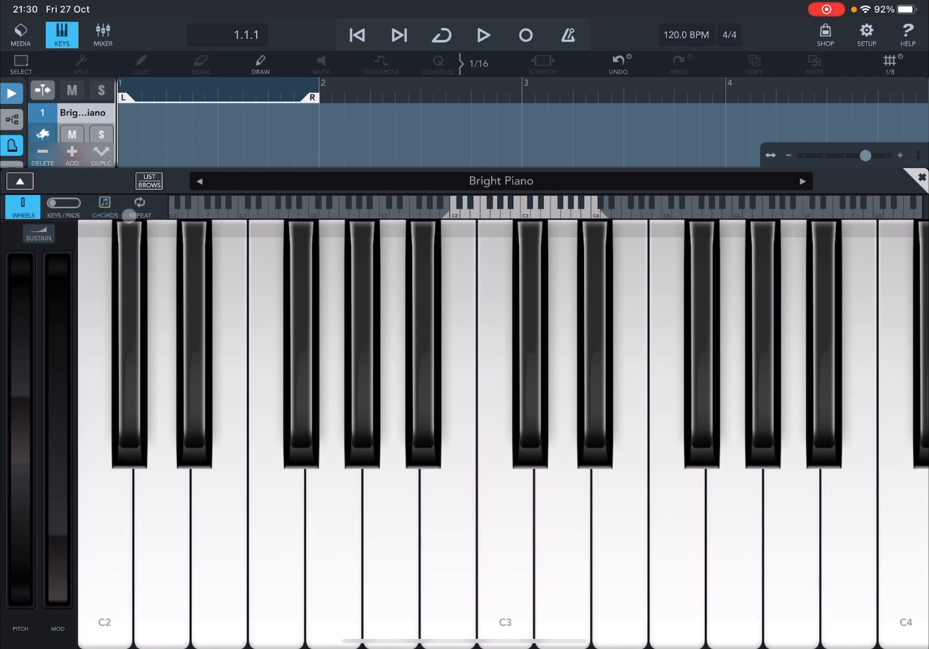
Turn on 1/4 note repeat, play chord slot 1, then switch to the chord pads.
{"action": "left_click", "coordinate": [139, 207]}
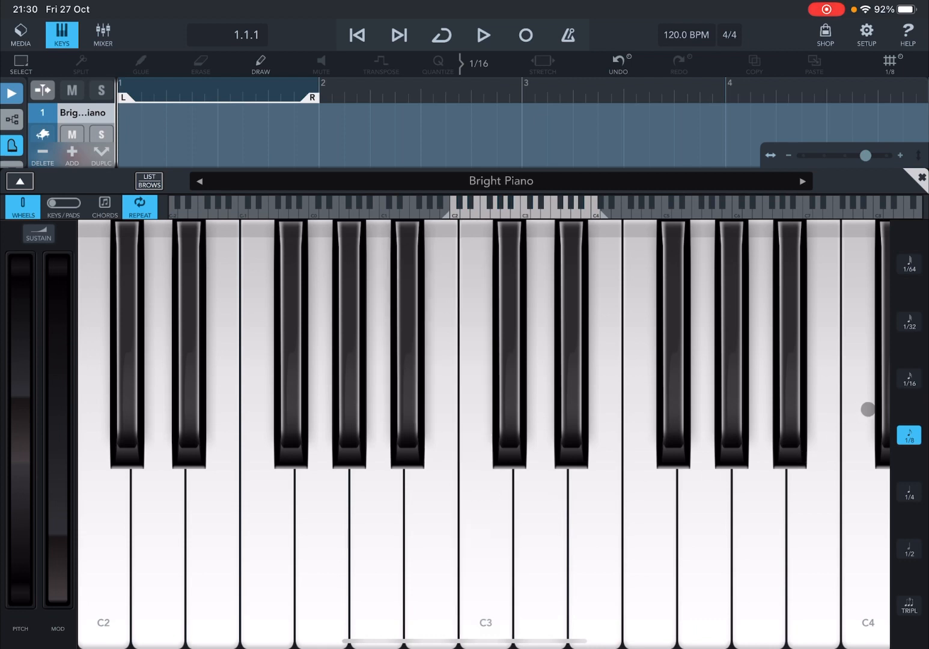
{"action": "left_click", "coordinate": [908, 378]}
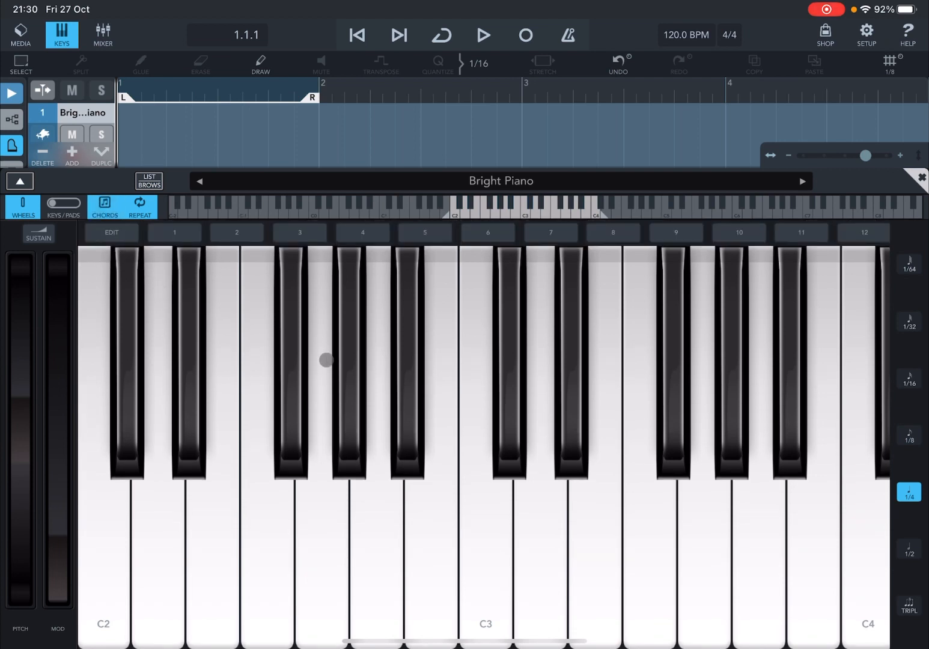
{"action": "left_click", "coordinate": [174, 233]}
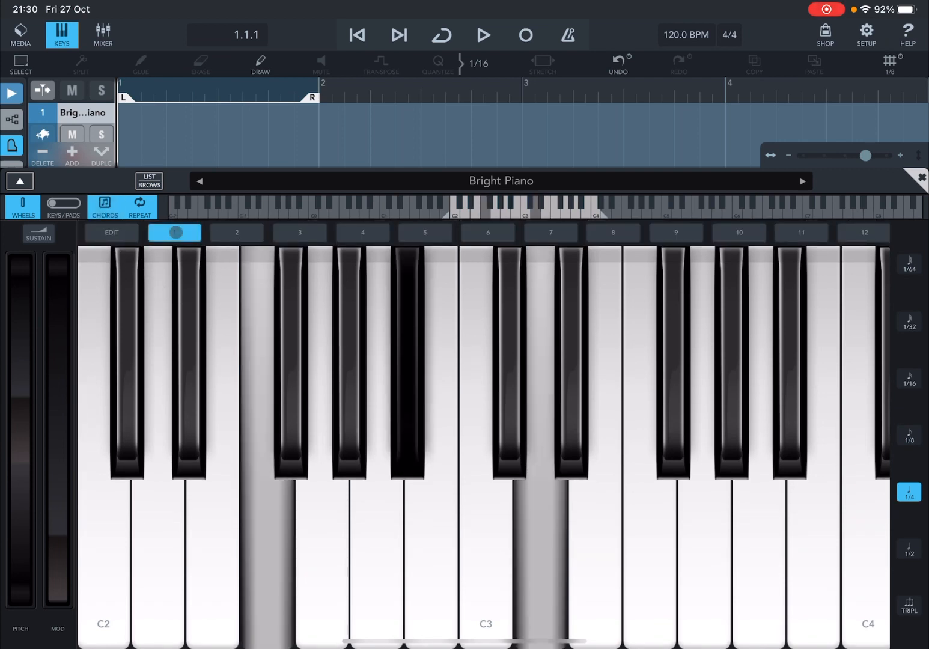
{"action": "left_click", "coordinate": [235, 233]}
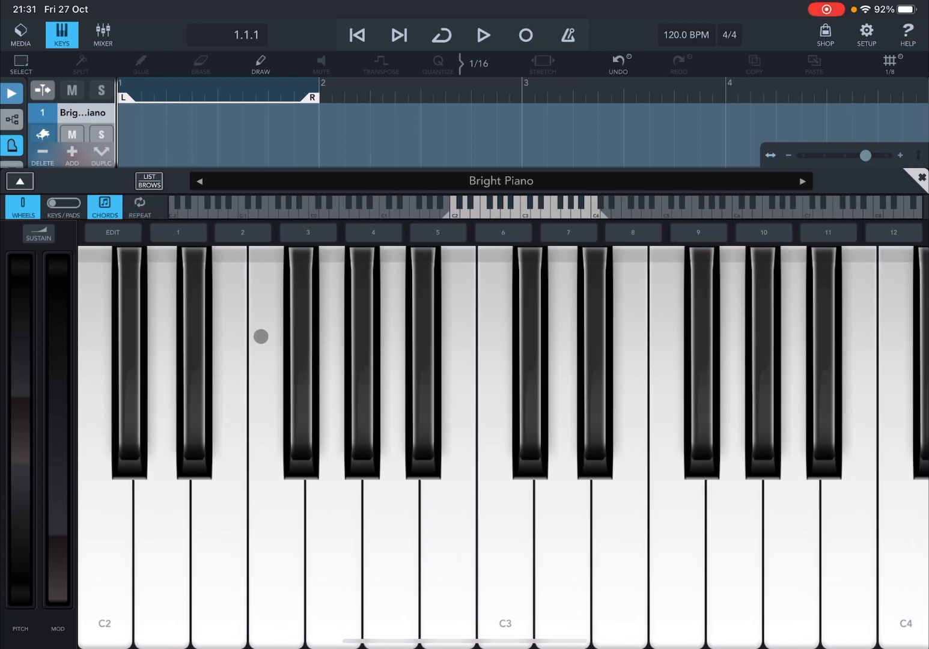
{"action": "left_click", "coordinate": [62, 203]}
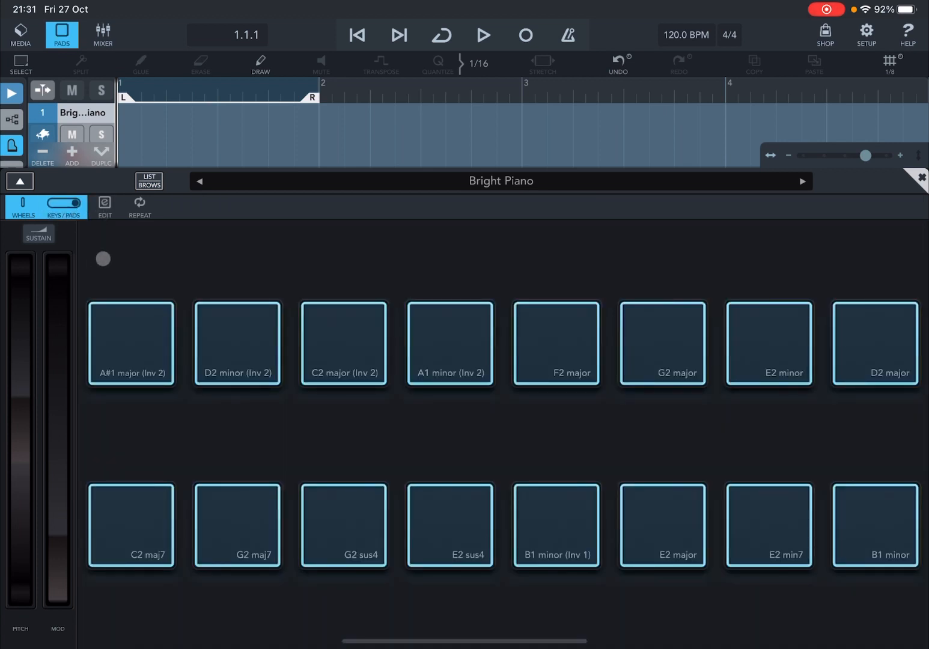
Edit the first chord pad, trying dom7 and min7 before settling on major.
{"action": "left_click", "coordinate": [103, 206]}
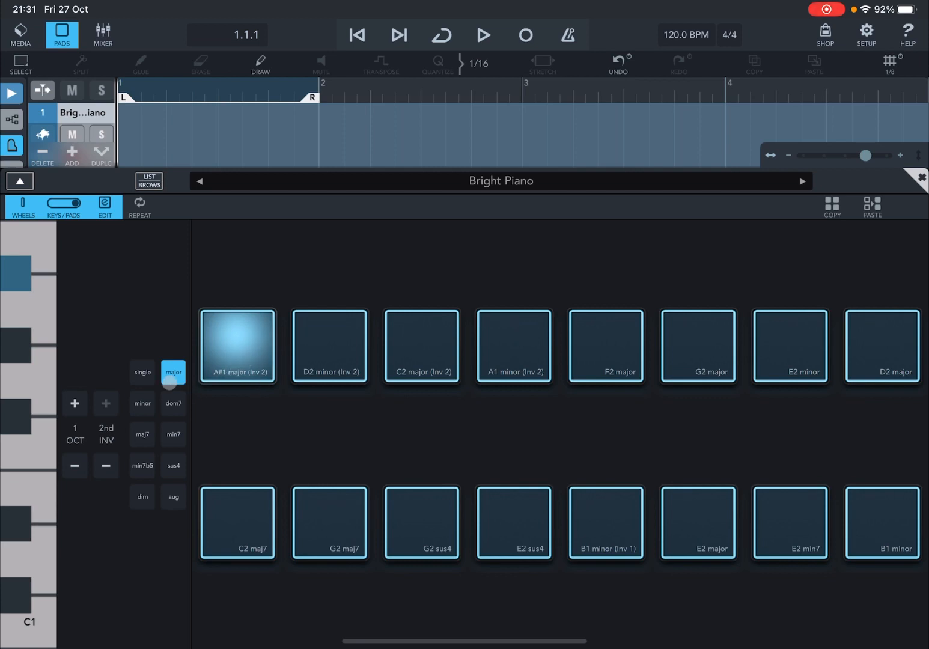
{"action": "left_click", "coordinate": [173, 402]}
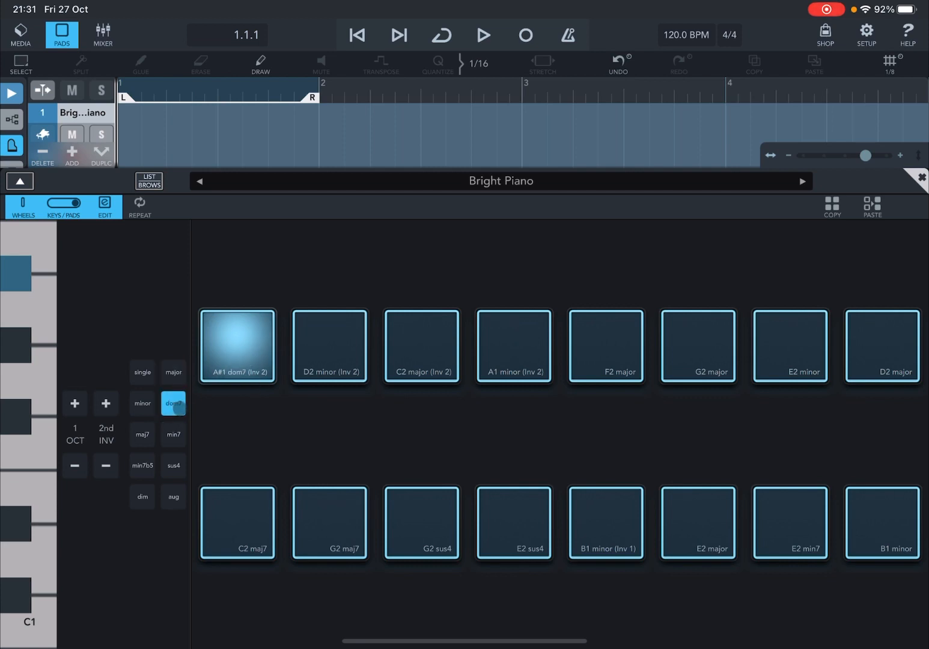
{"action": "left_click", "coordinate": [173, 434]}
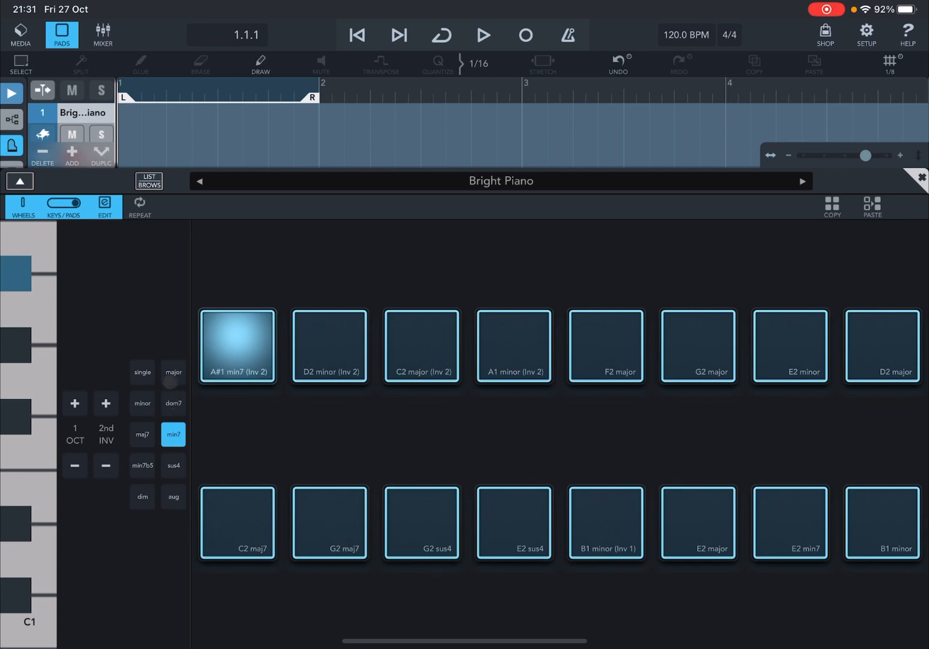
{"action": "left_click", "coordinate": [173, 372]}
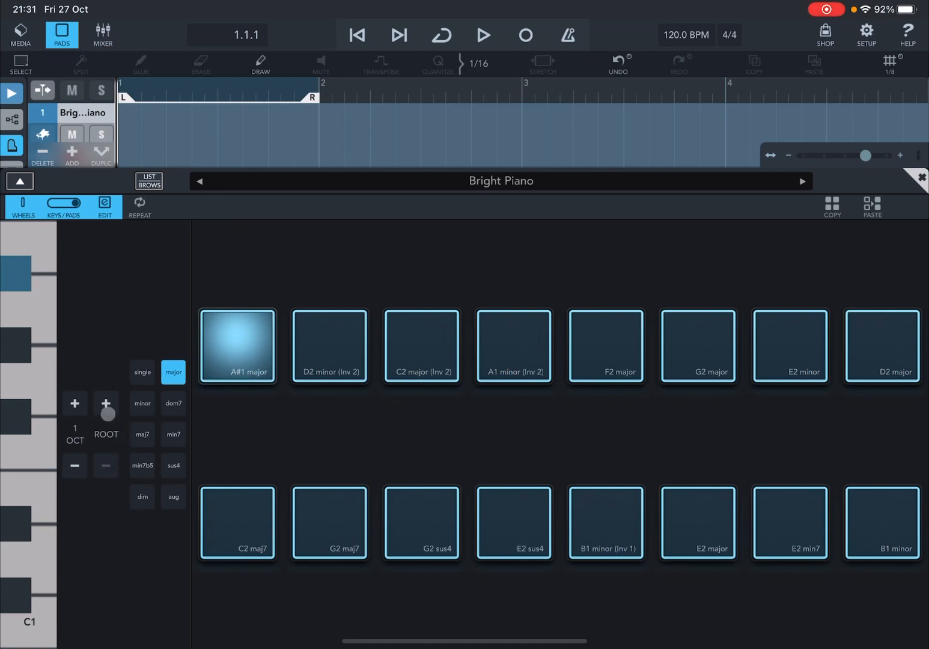
Set the first pad to A1 major second inversion, then leave Edit mode.
{"action": "left_click", "coordinate": [106, 404]}
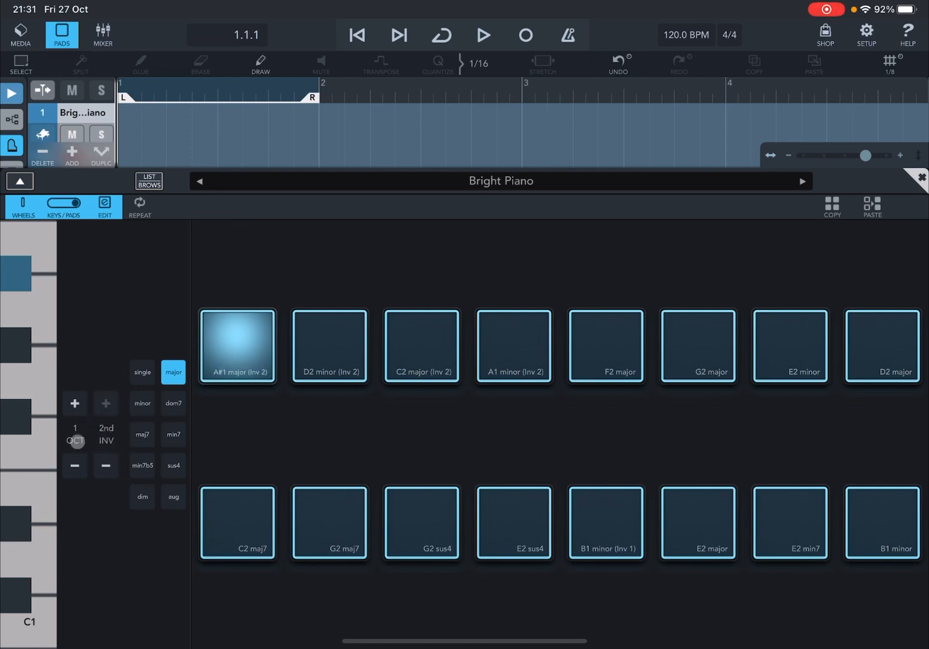
{"action": "left_click", "coordinate": [74, 465]}
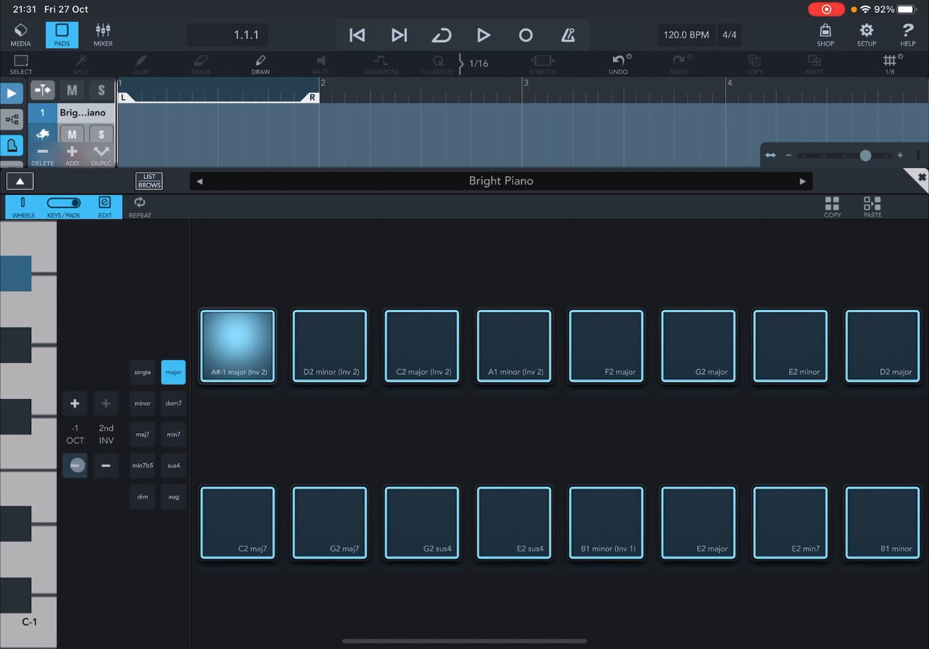
{"action": "left_click", "coordinate": [74, 403]}
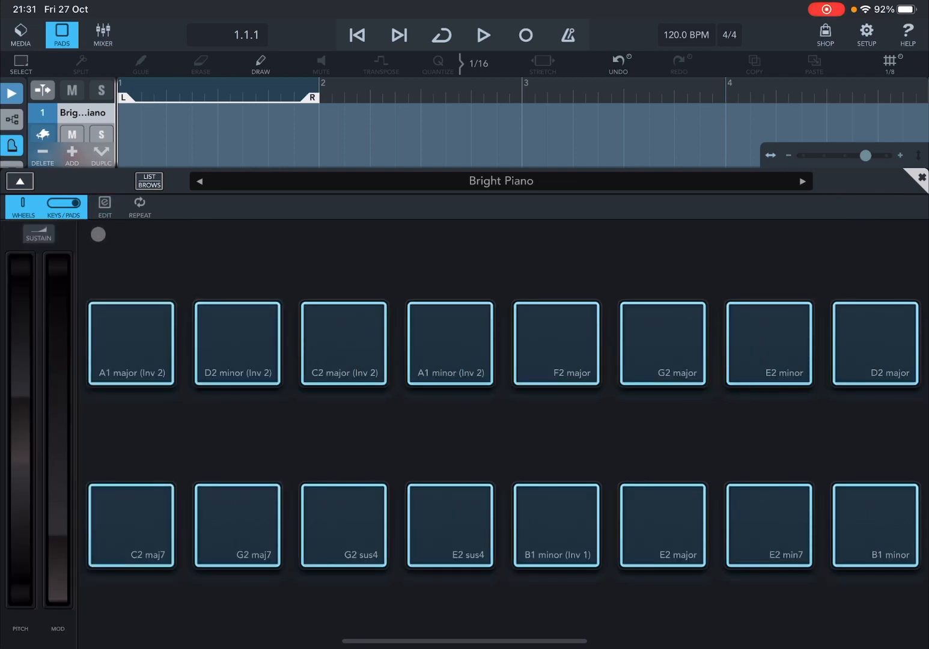
{"action": "left_click", "coordinate": [61, 33]}
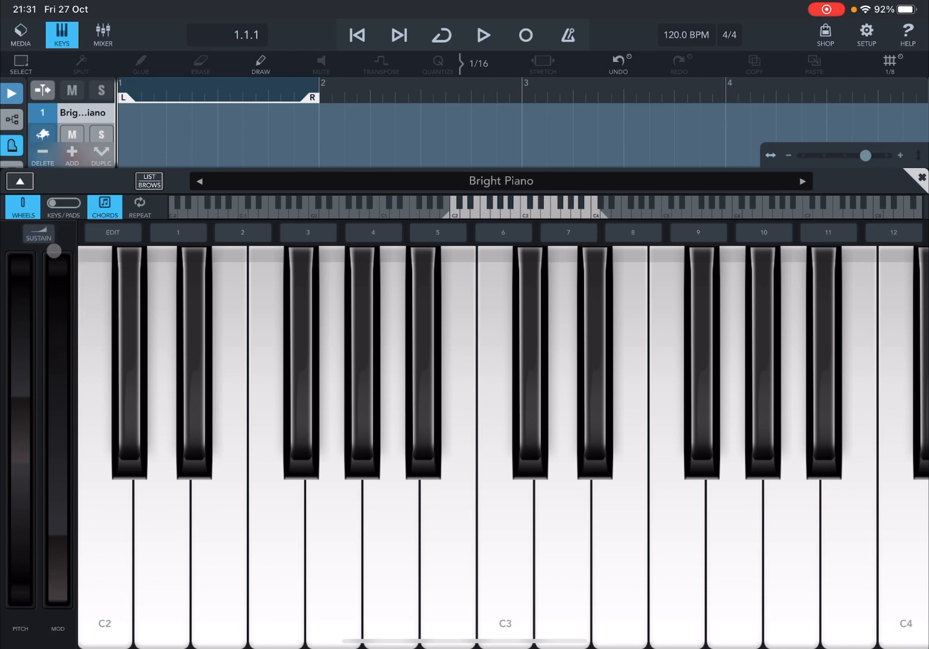
{"action": "left_click", "coordinate": [38, 233]}
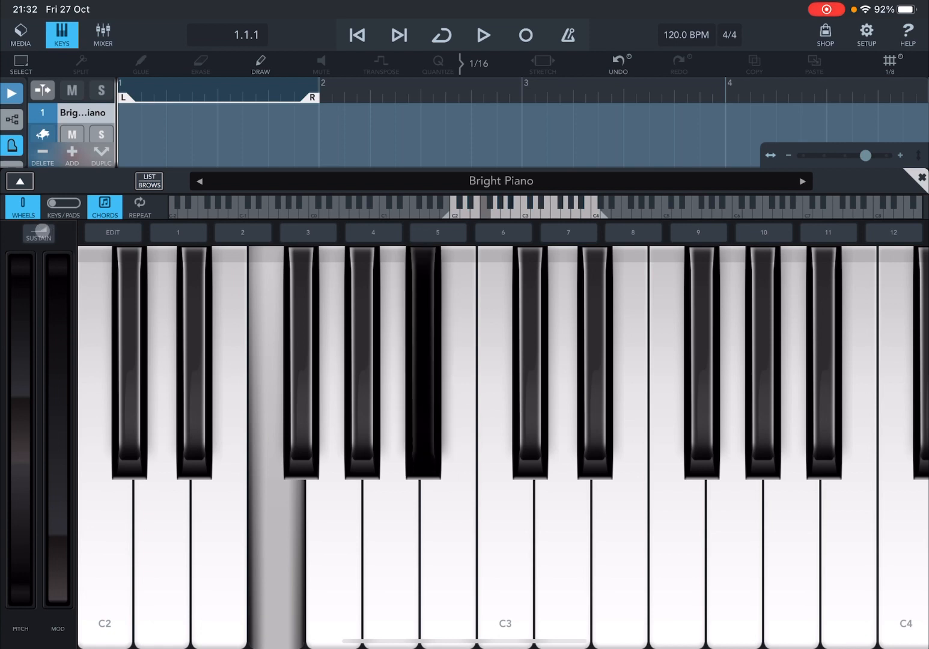
{"action": "left_click", "coordinate": [37, 233]}
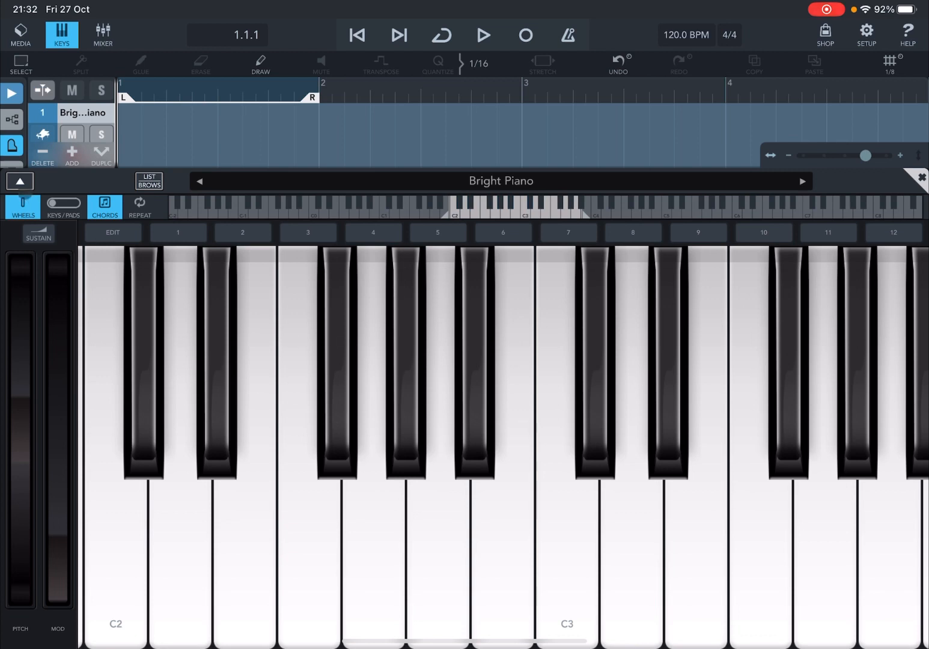
Expand the Microsonic instrument editor for Bright Piano above the keyboard.
{"action": "left_click", "coordinate": [19, 182]}
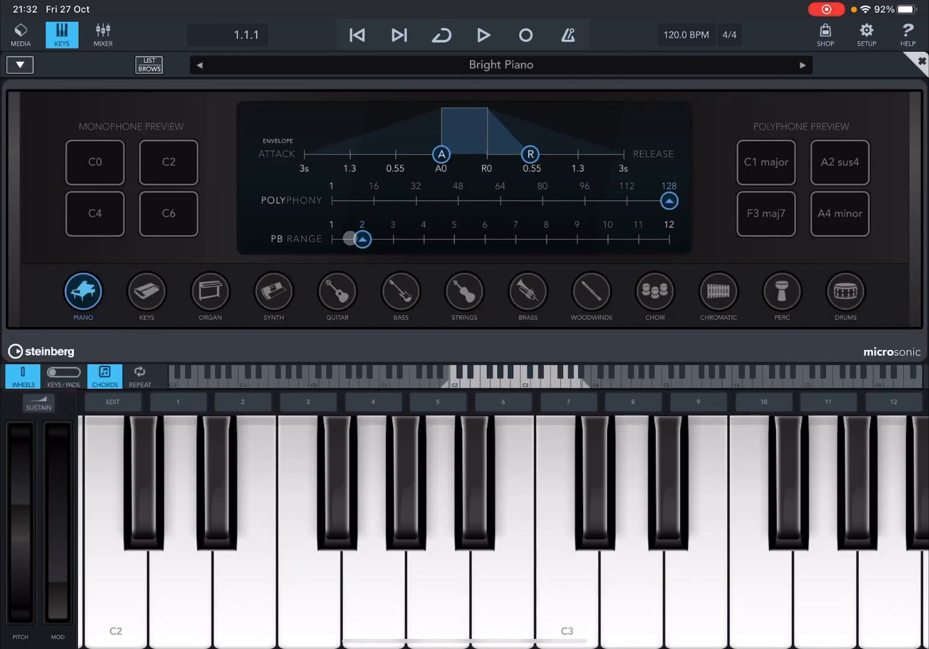